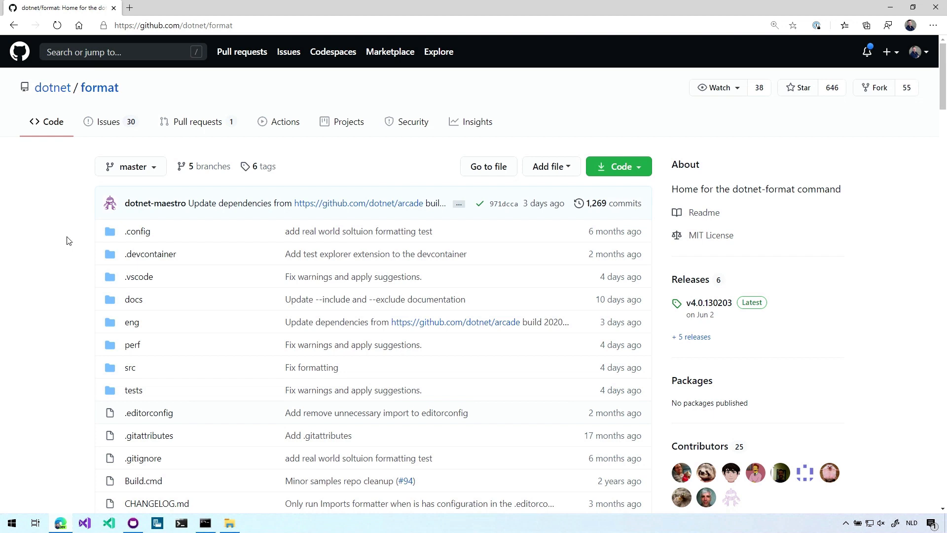
mouse_move(87, 274)
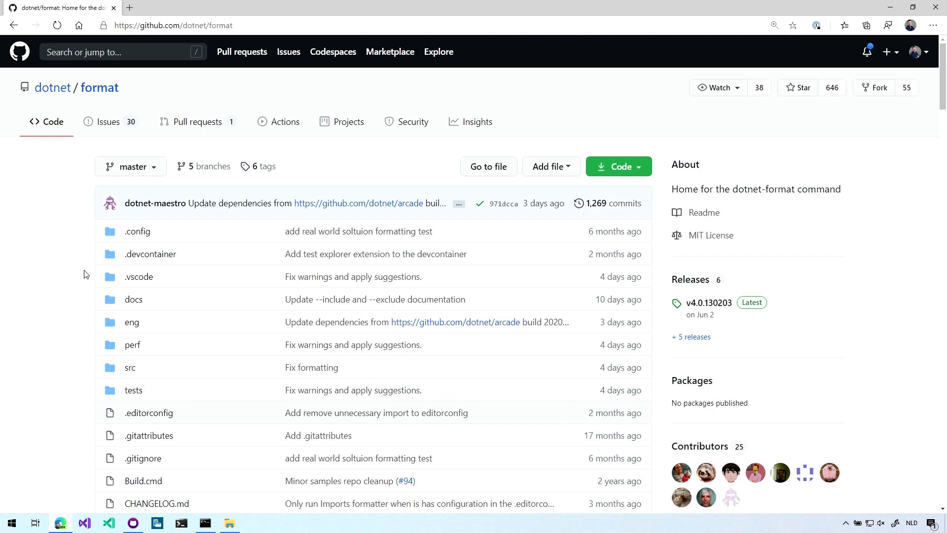
mouse_move(86, 280)
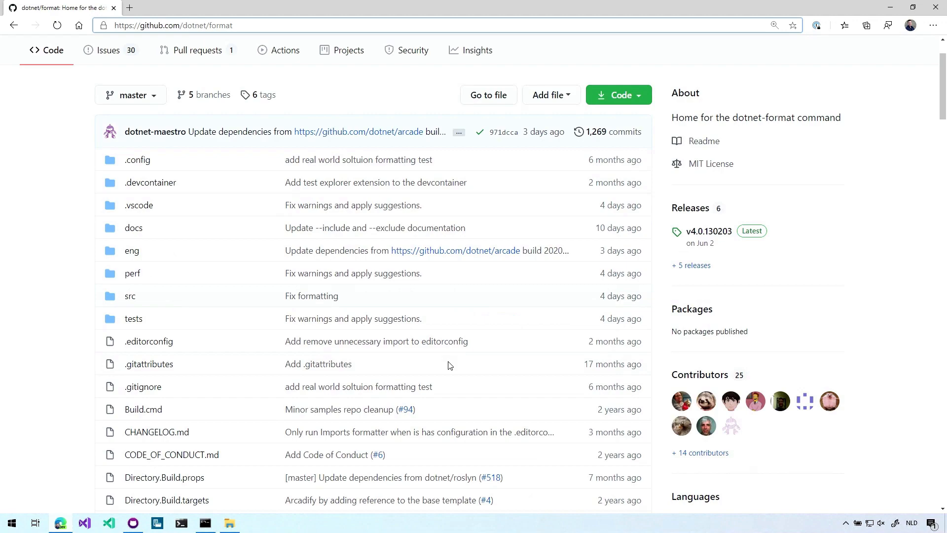
Scroll the dotnet/format README past installation down to the How To Use usage and options list
scroll(down, 3)
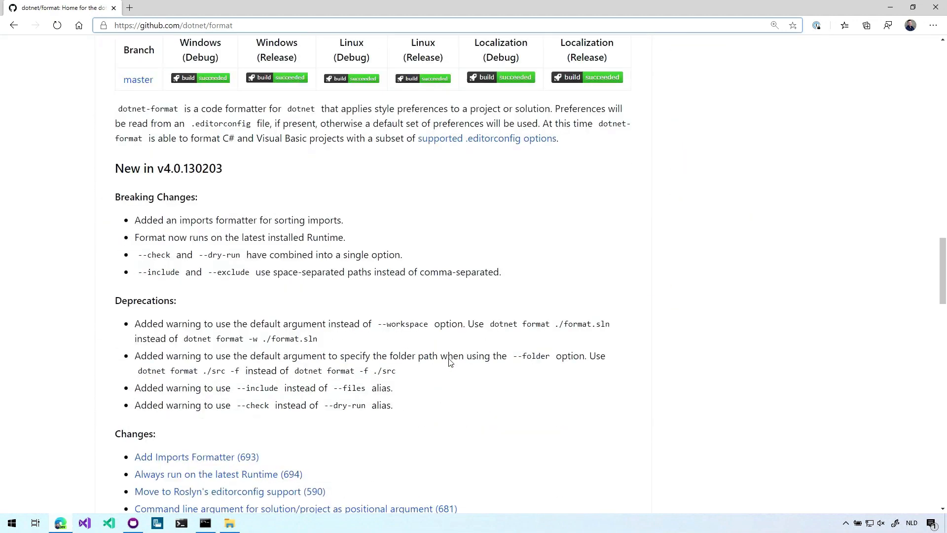
mouse_move(205, 307)
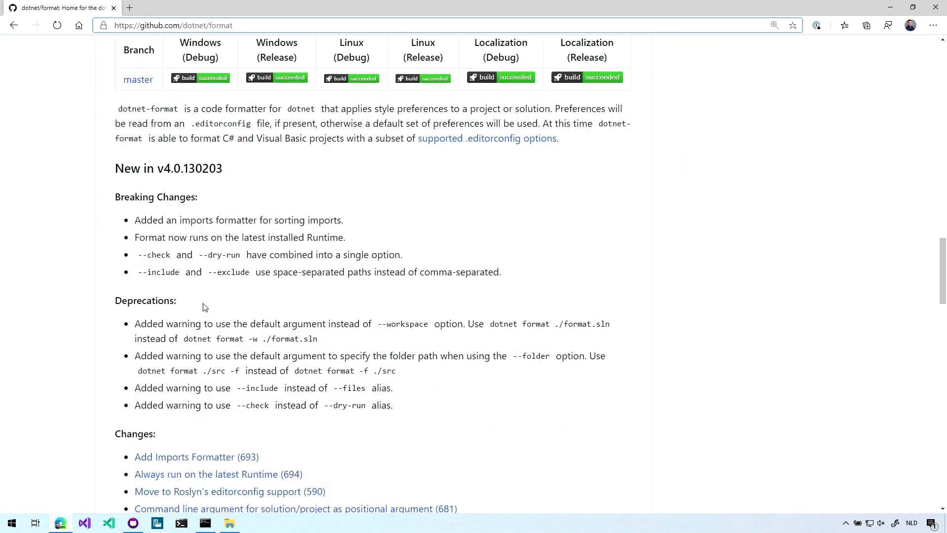
click(173, 26)
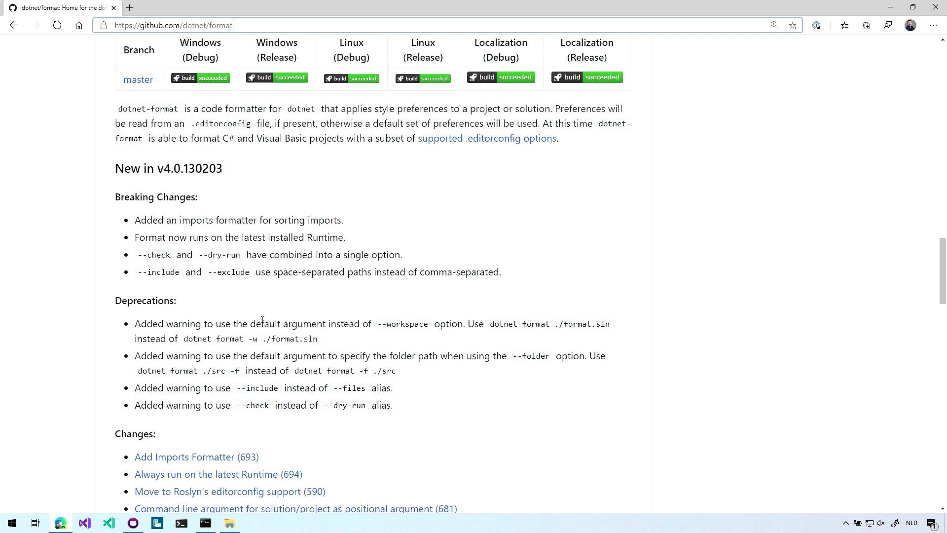
scroll(down, 3)
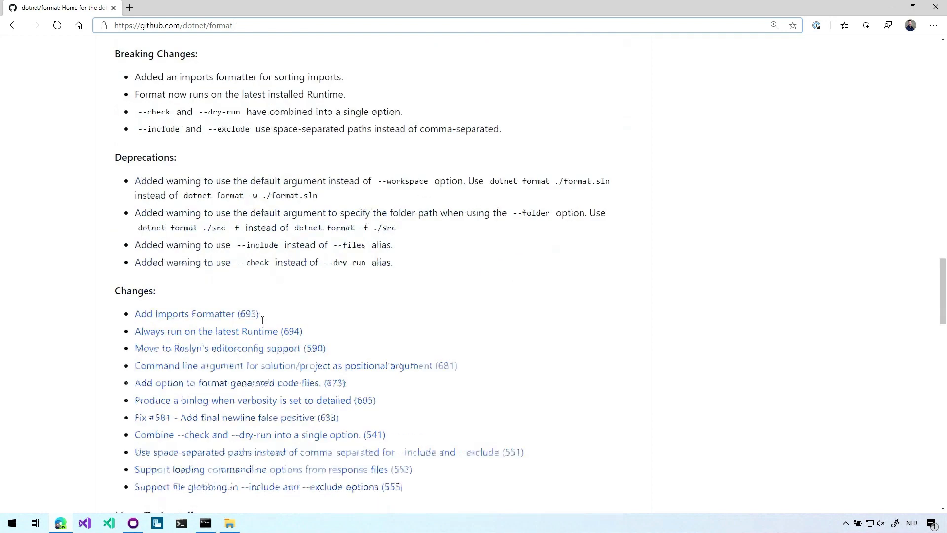
scroll(down, 3)
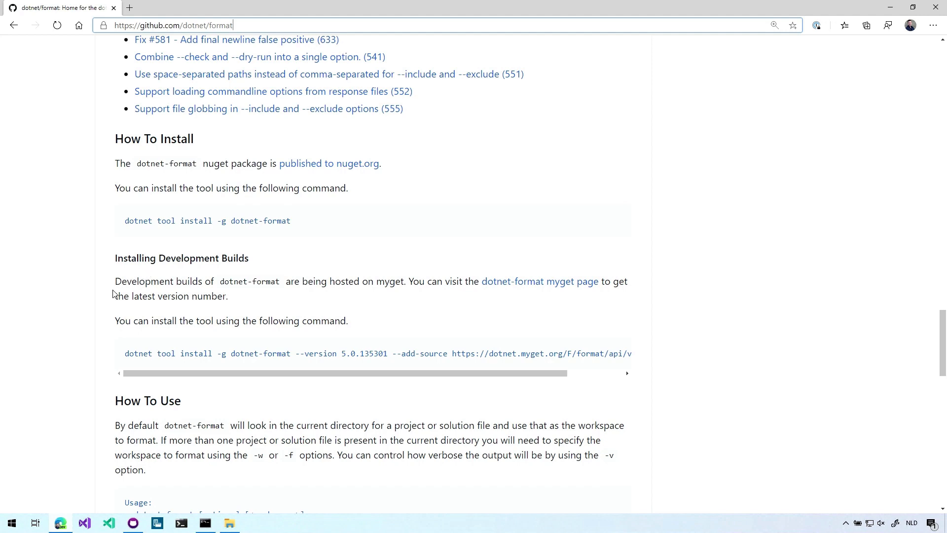
scroll(down, 3)
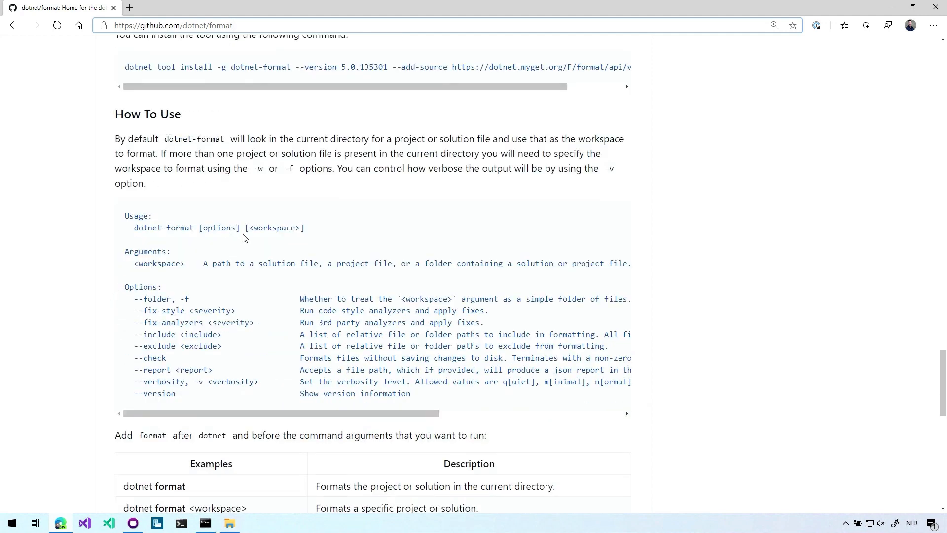
mouse_move(259, 244)
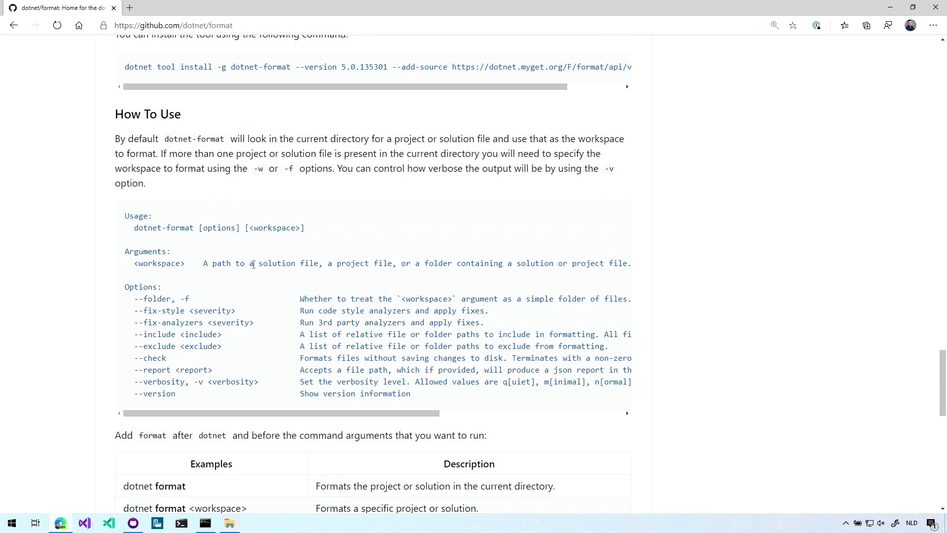
Highlight option text in the README's options list, including the --fix-style option
drag(204, 263, 393, 263)
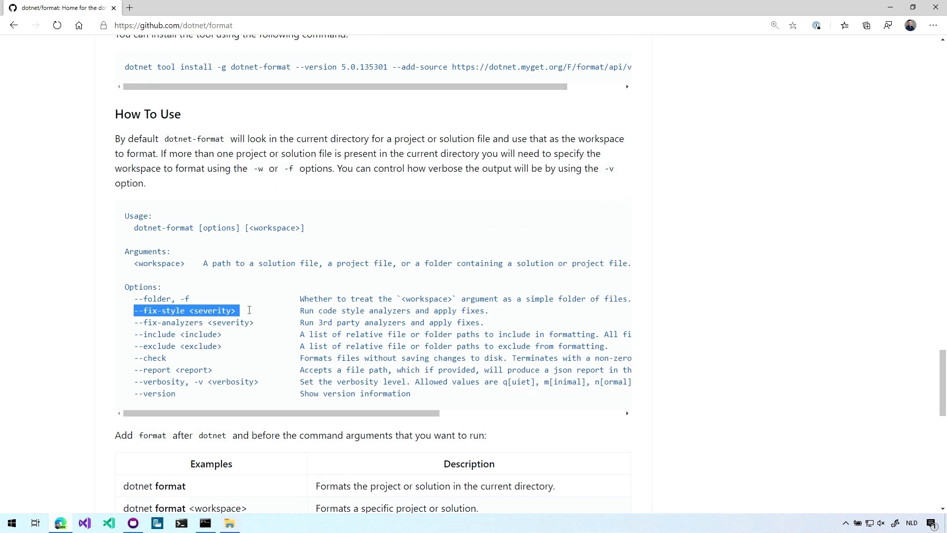
double_click(177, 334)
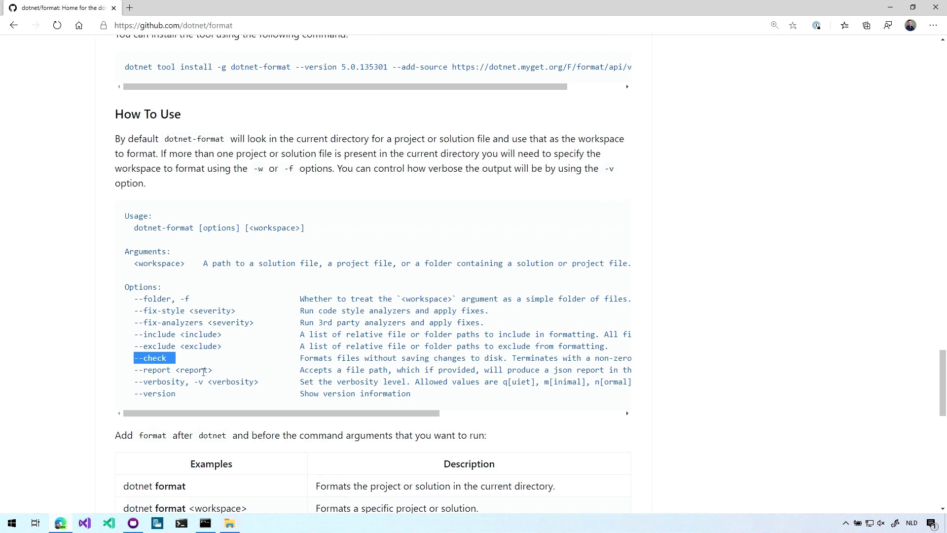
mouse_move(206, 396)
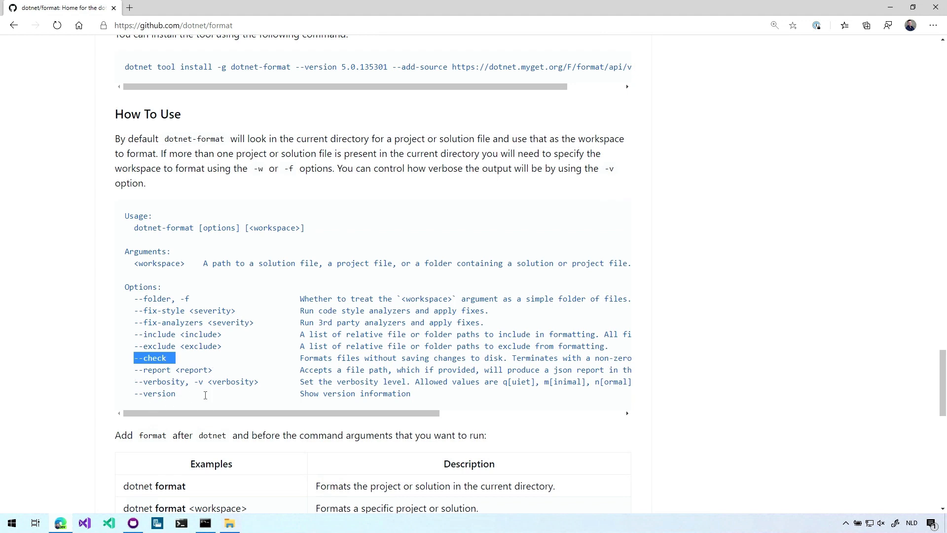
mouse_move(216, 371)
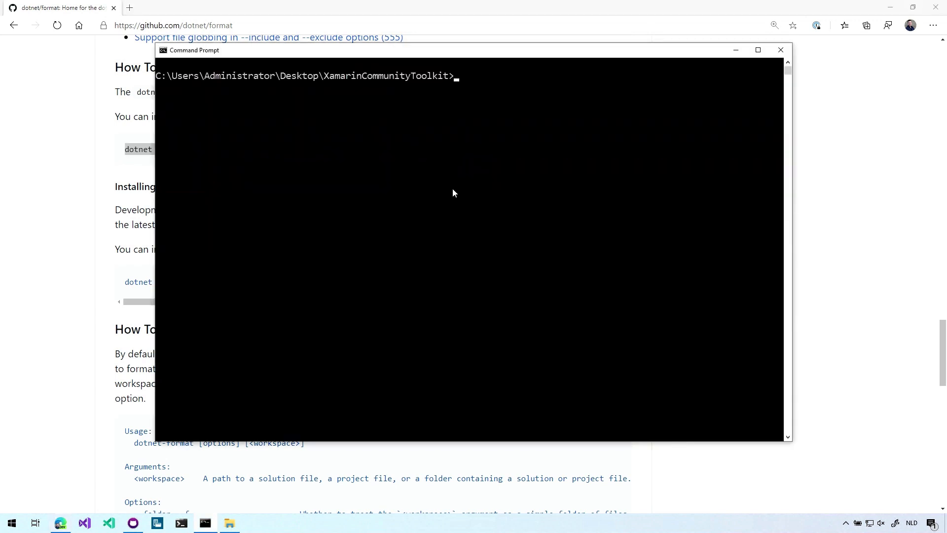
Enter 'dotnet tool install -g dotnet-format' in Command Prompt to install the global tool
text(dotnet tool install -g dotnet-format)
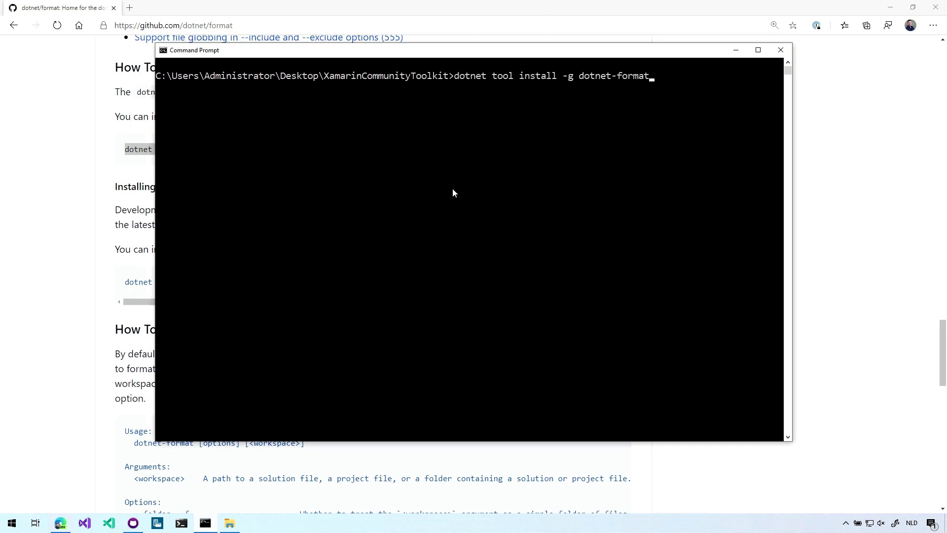
mouse_move(450, 71)
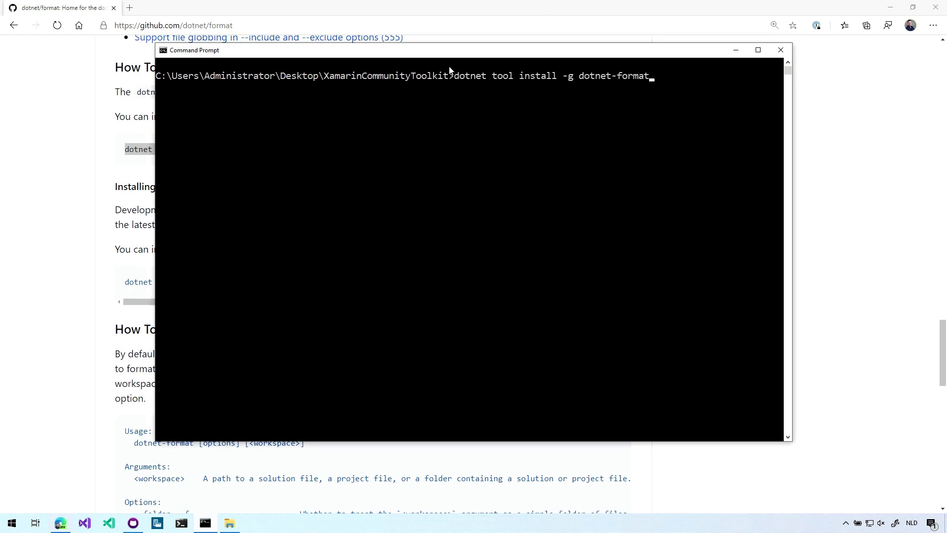
mouse_move(480, 79)
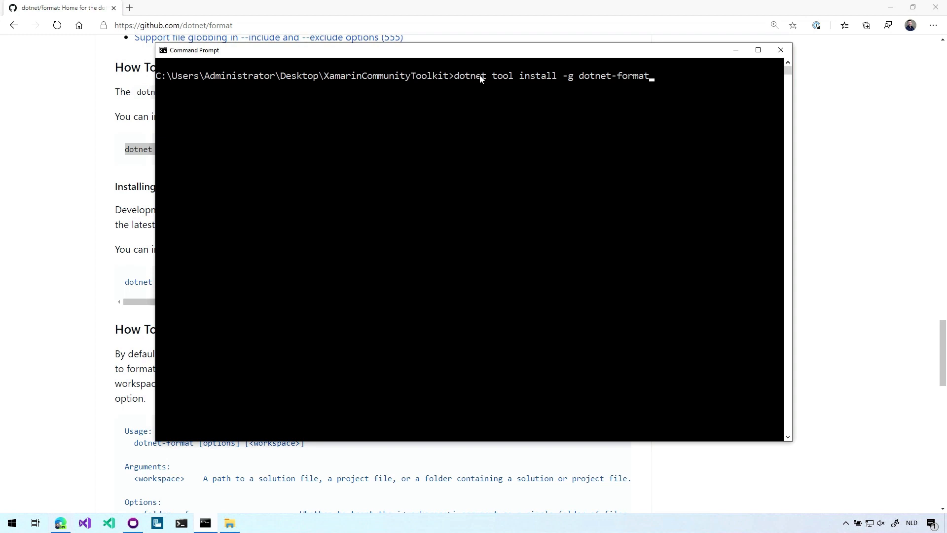
mouse_move(535, 81)
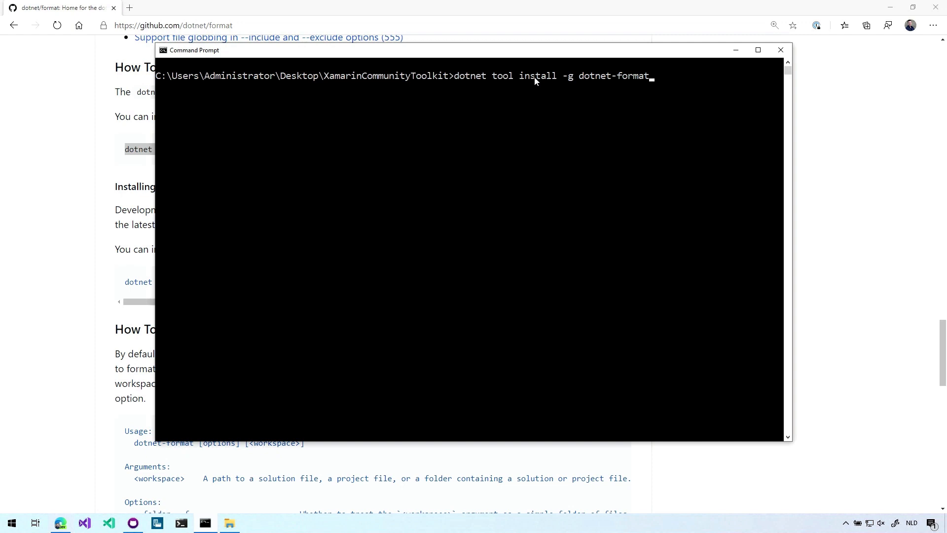
mouse_move(573, 84)
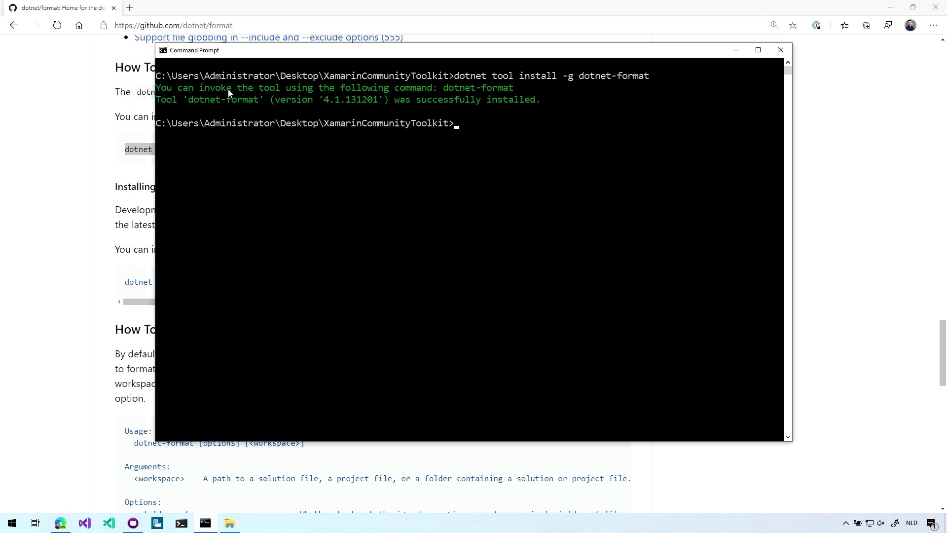
text(dotner)
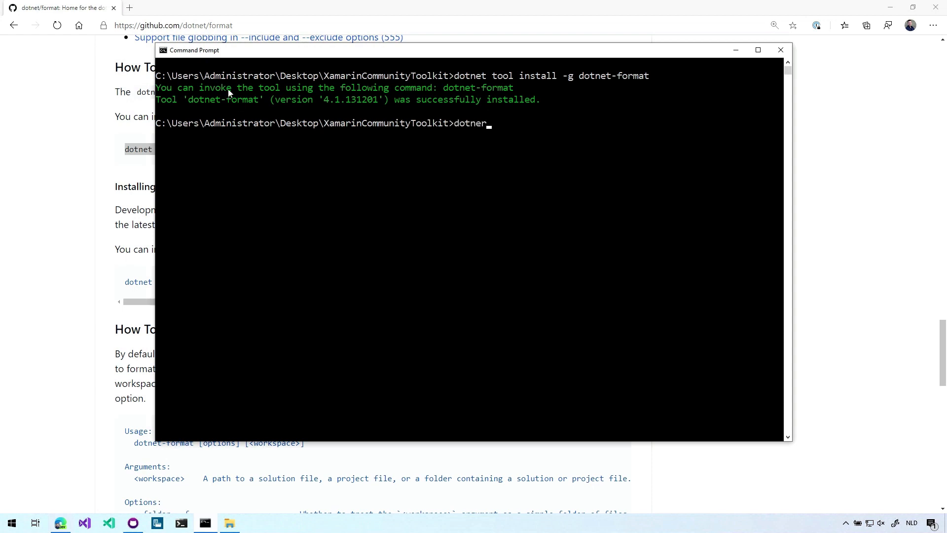
text(format)
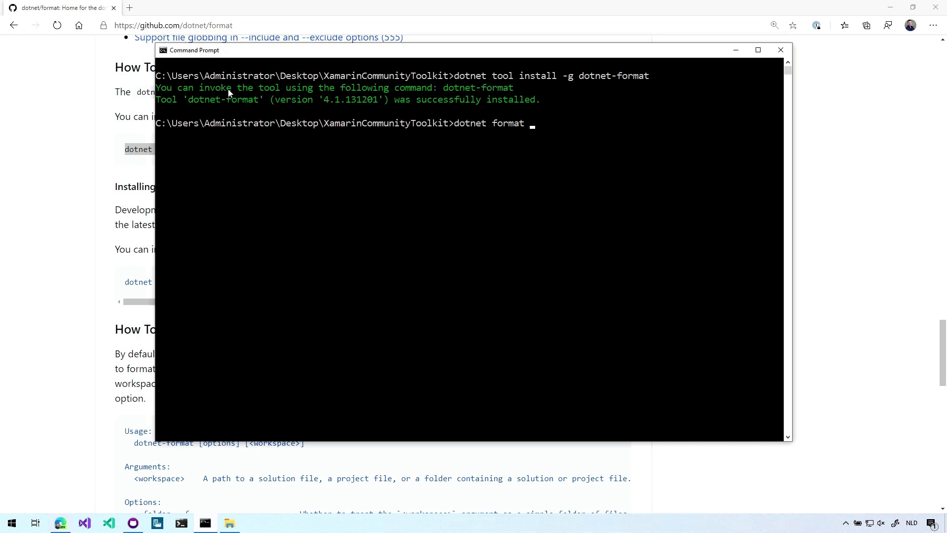
text(/?)
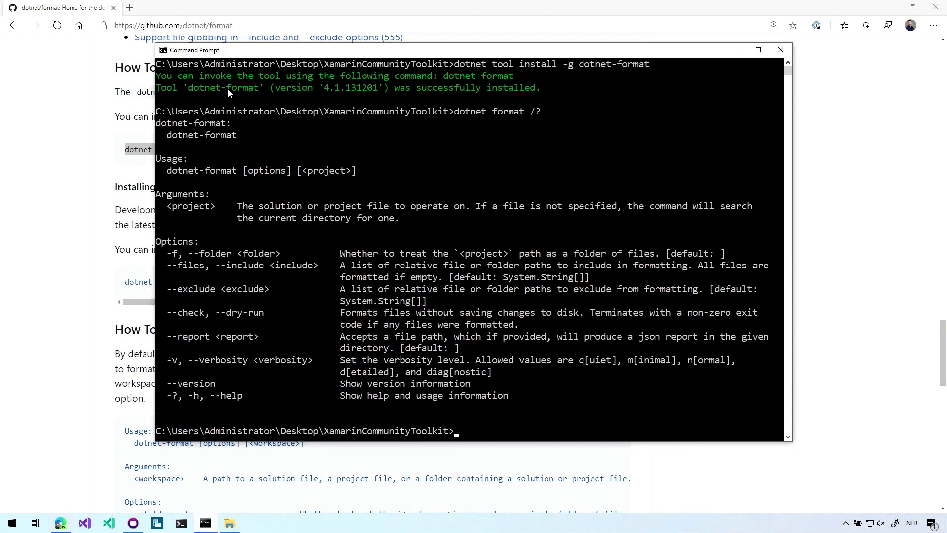
mouse_move(566, 220)
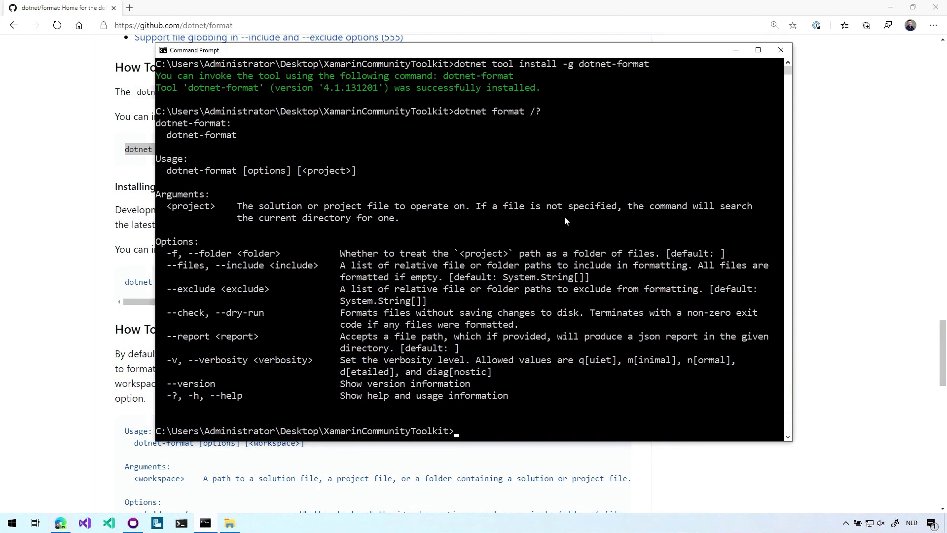
mouse_move(278, 267)
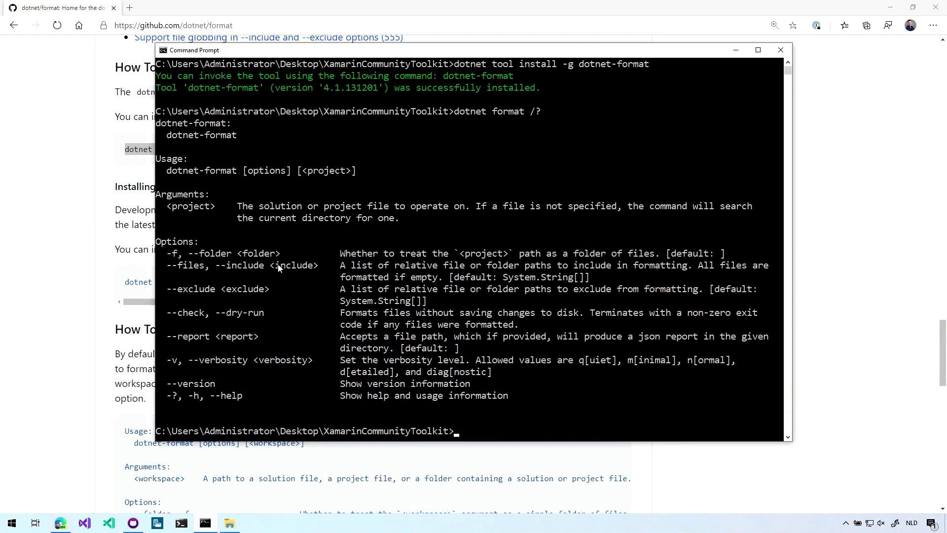
mouse_move(191, 314)
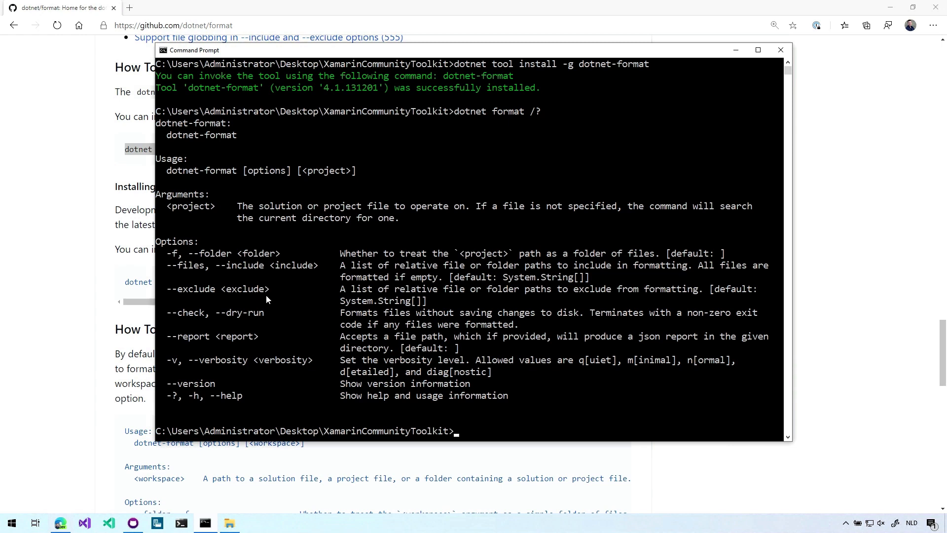
mouse_move(273, 306)
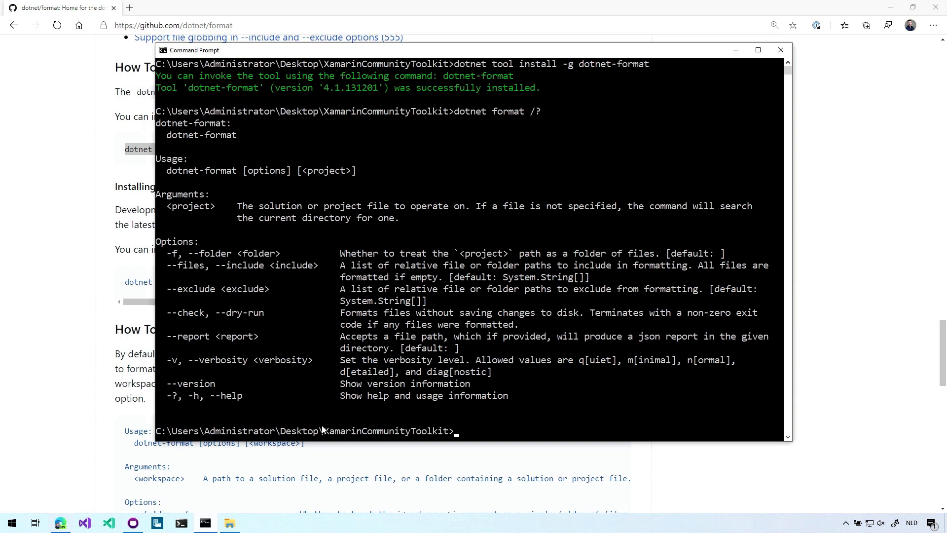
Select the XamarinCommunityToolkit folder name and begin typing 'dotnet format .'
double_click(385, 430)
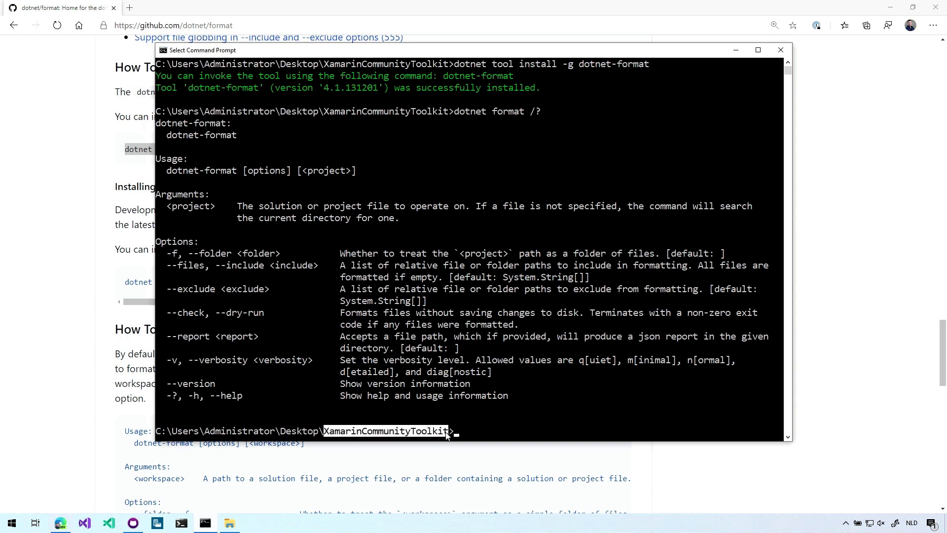
mouse_move(466, 434)
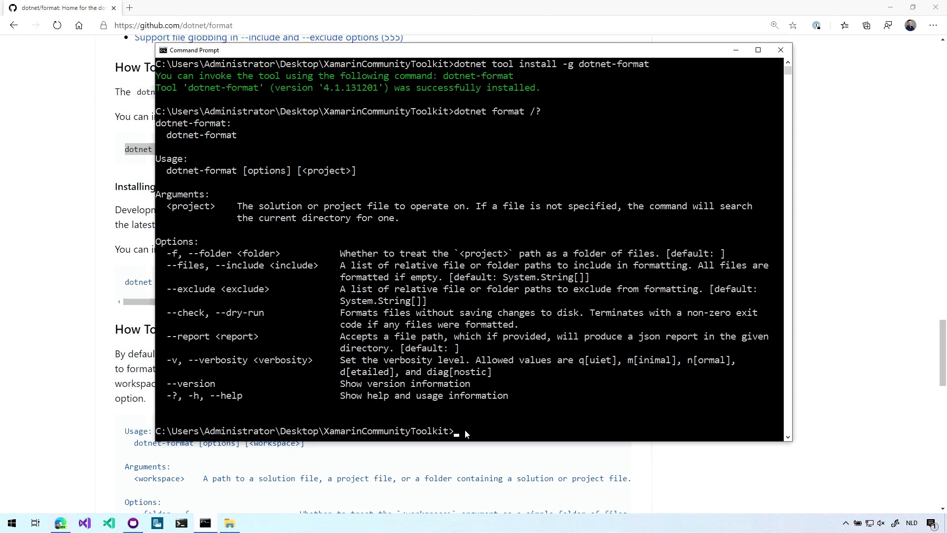
text(dotnet)
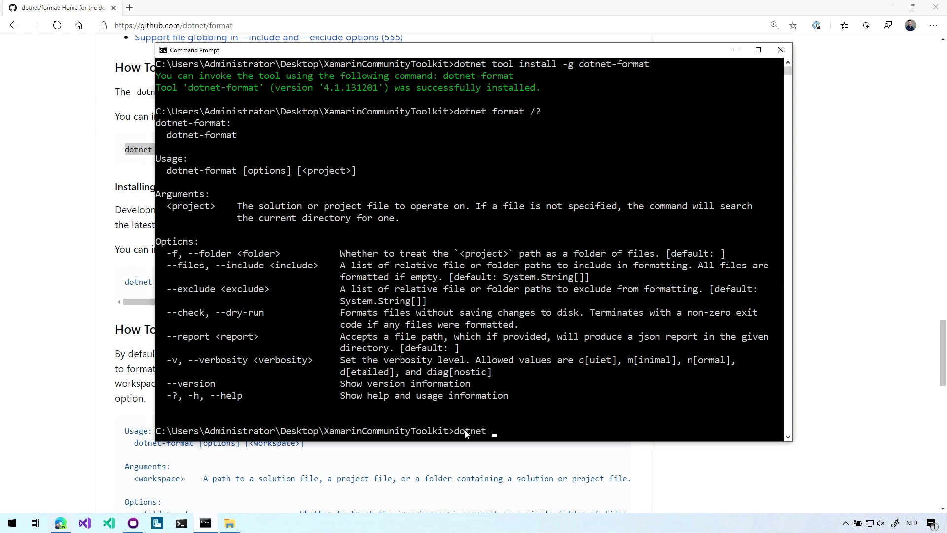
text(format)
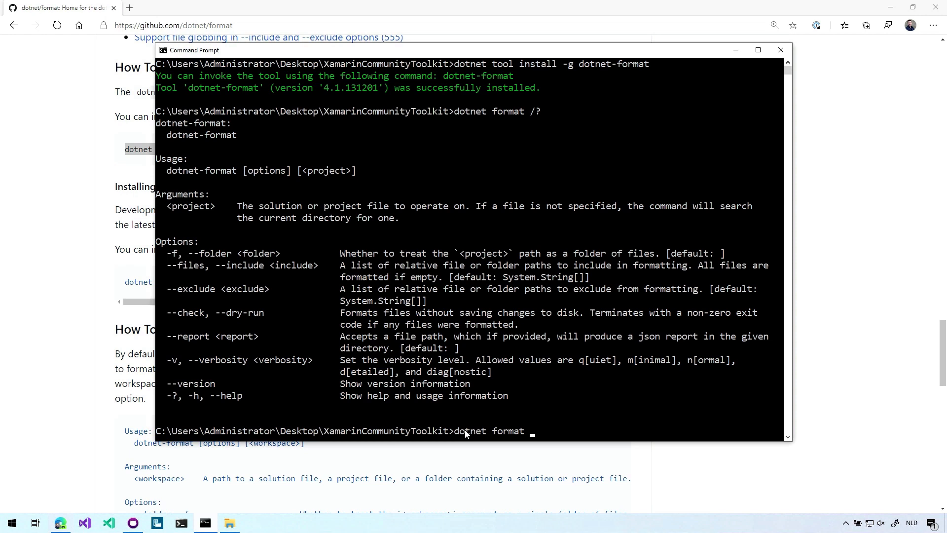
text(.)
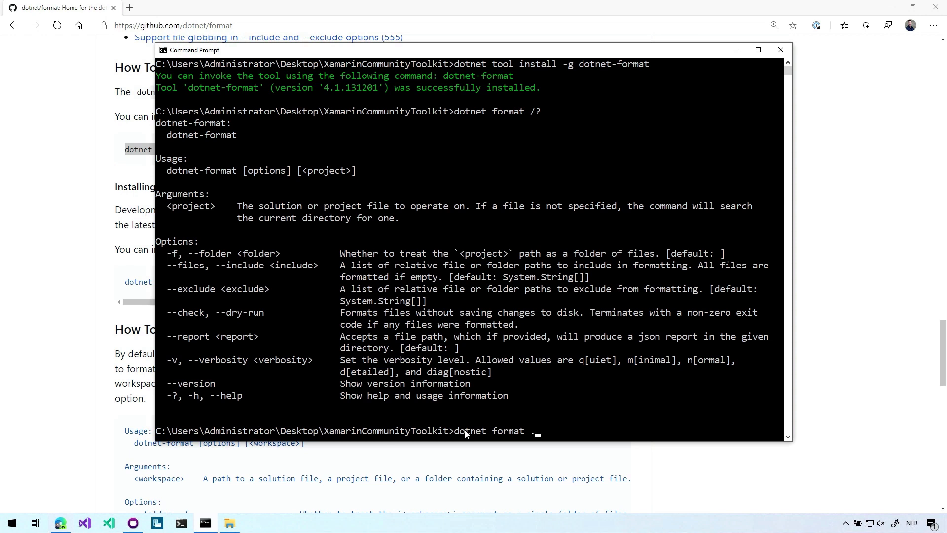
mouse_move(318, 416)
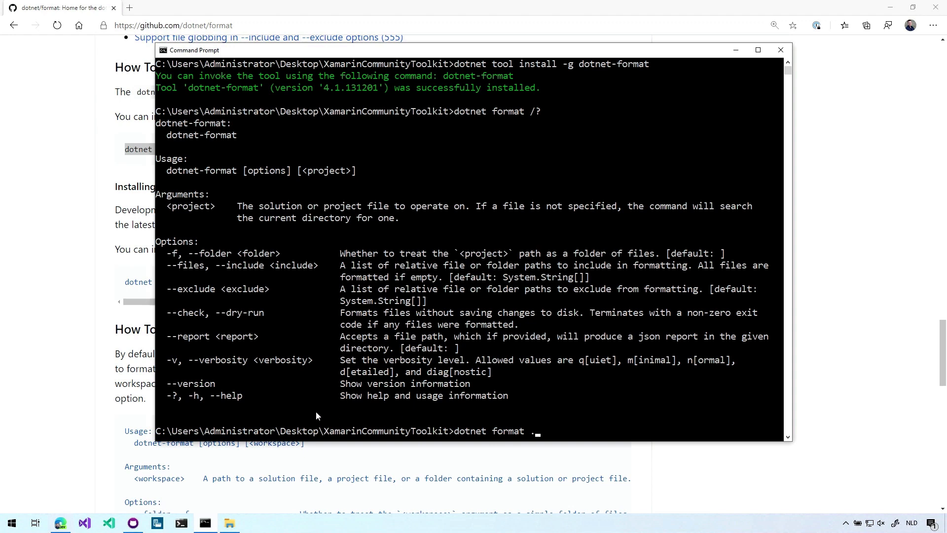
mouse_move(299, 428)
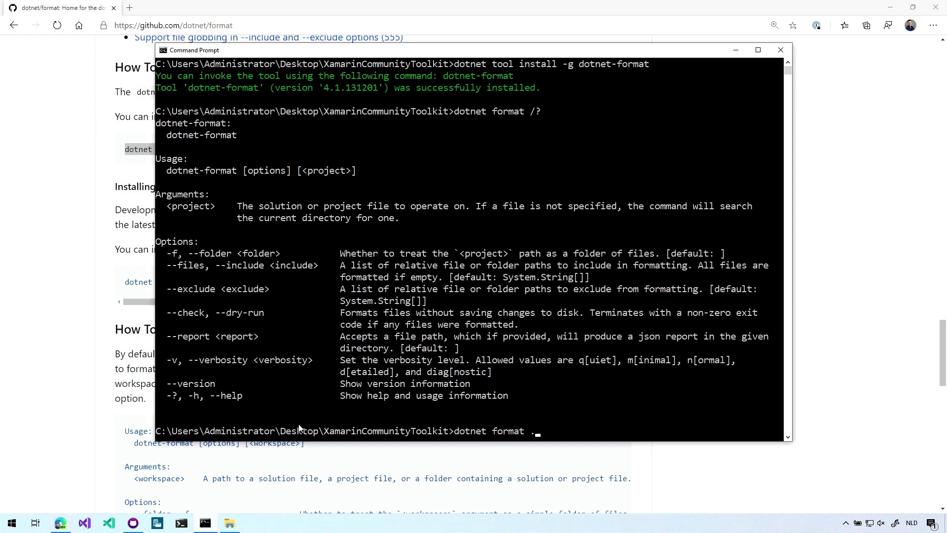
mouse_move(404, 440)
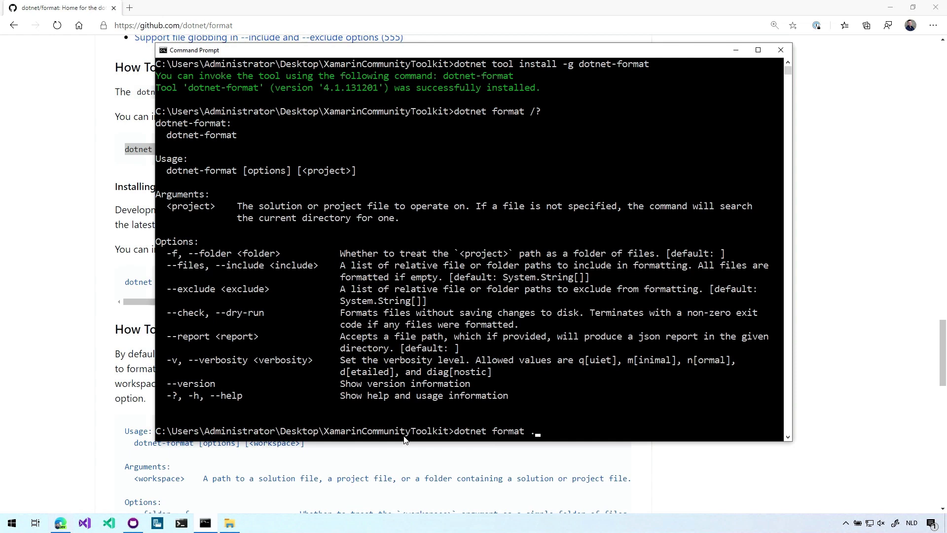
mouse_move(539, 430)
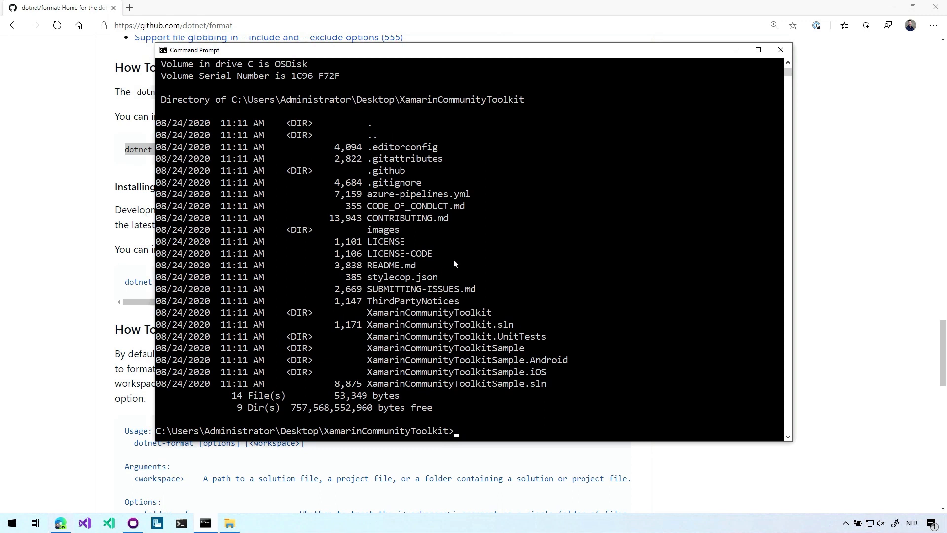
mouse_move(392, 283)
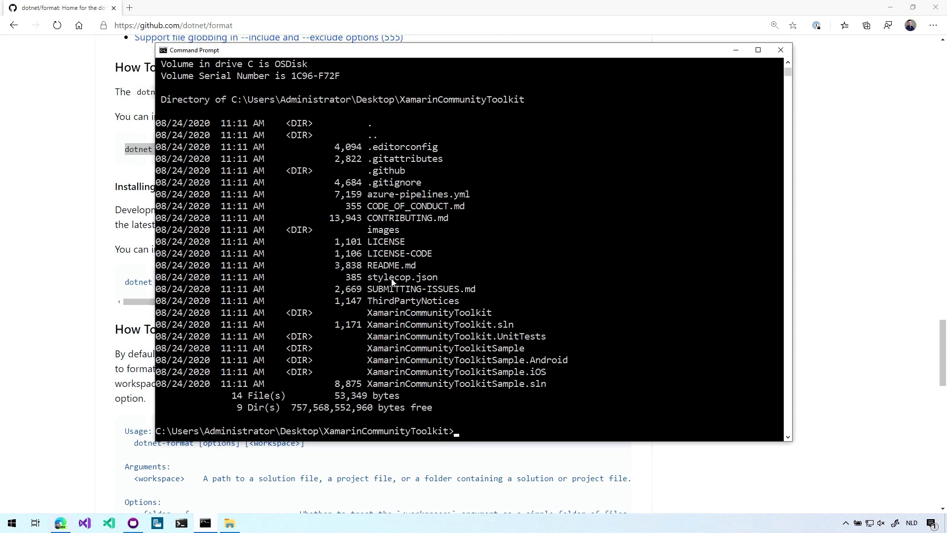
mouse_move(514, 338)
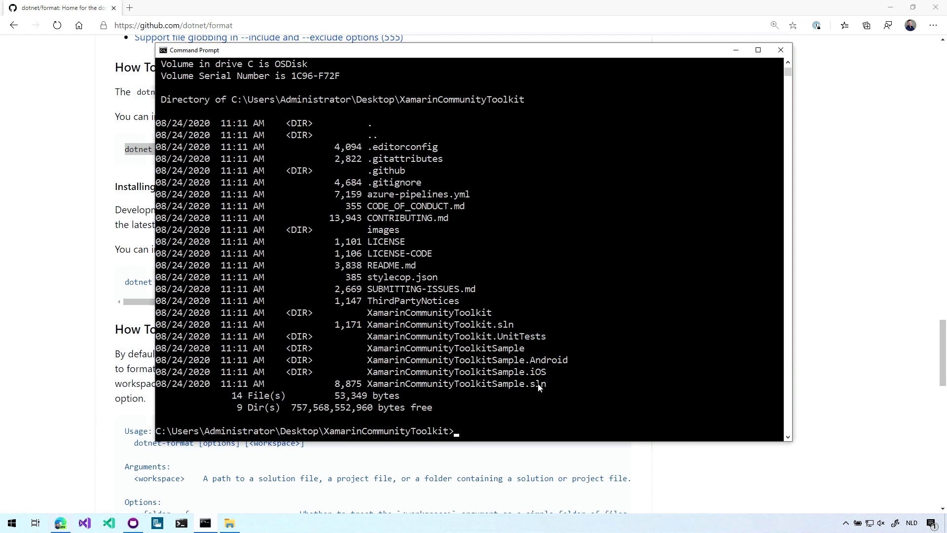
mouse_move(287, 313)
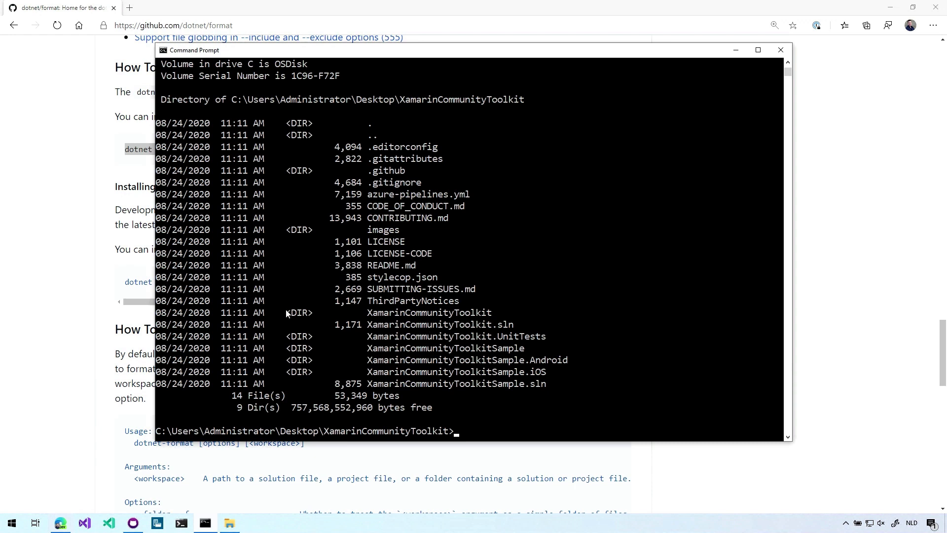
mouse_move(495, 339)
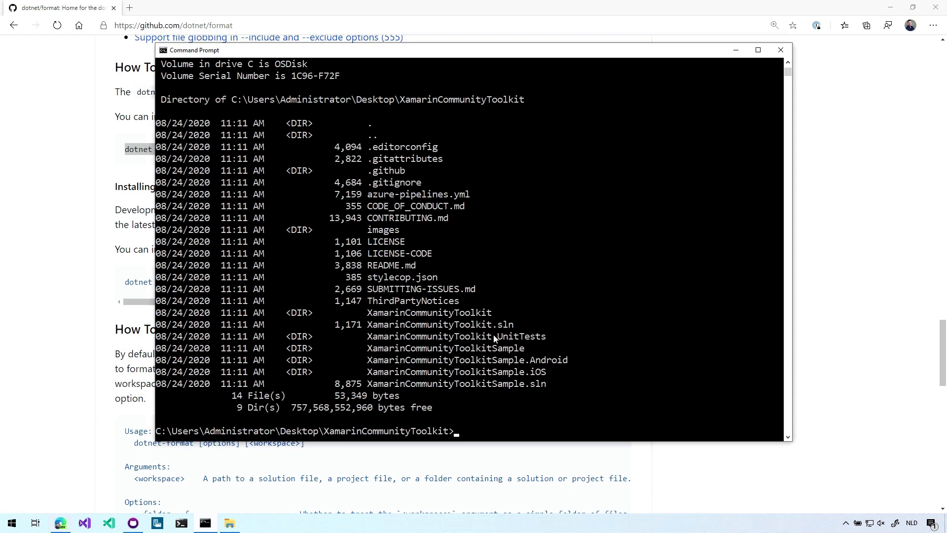
Draft the command with a folder option, changed to -f and XamarinCommunityToolkit.sln
text(don)
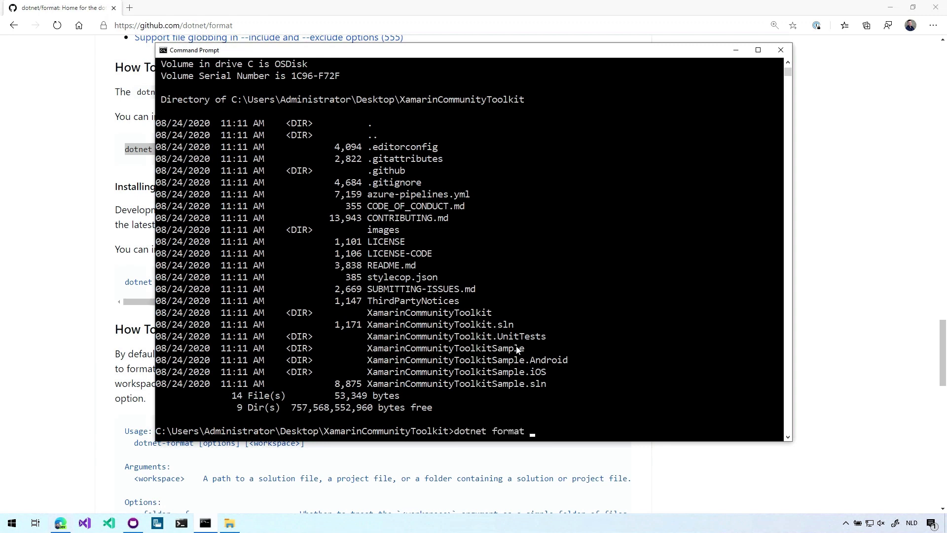
text(.)
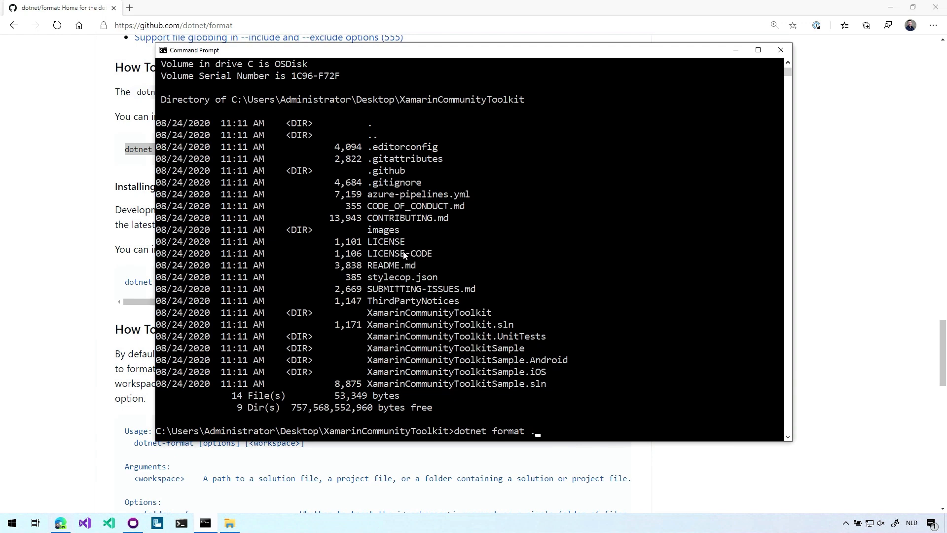
mouse_move(506, 281)
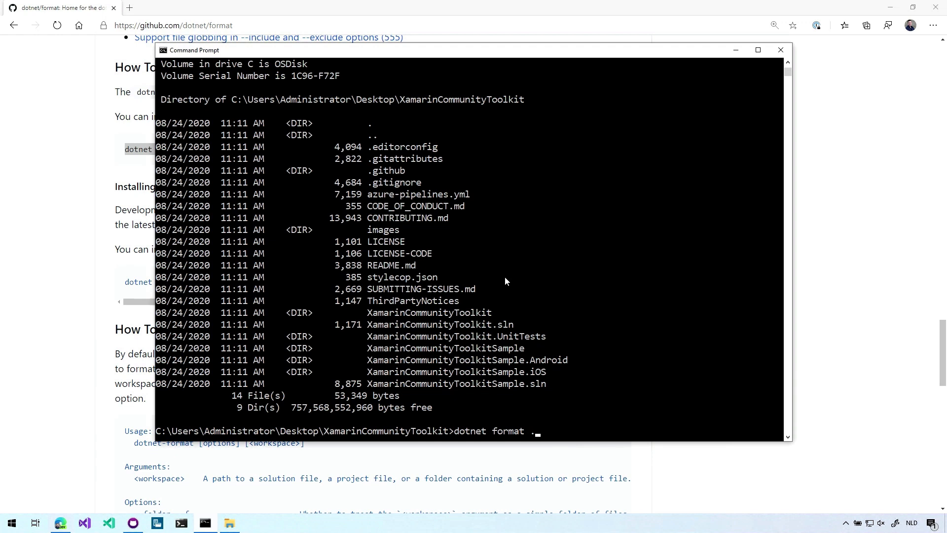
text(-)
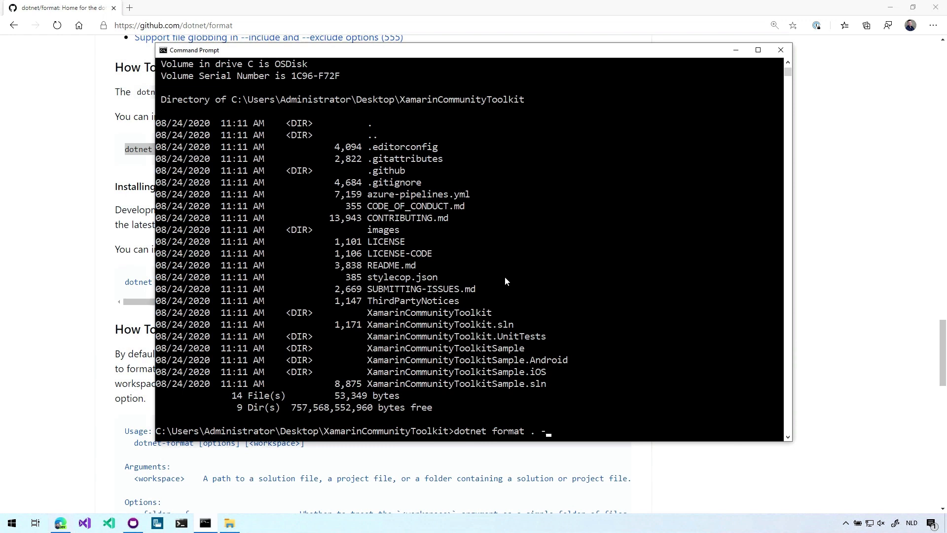
text(-)
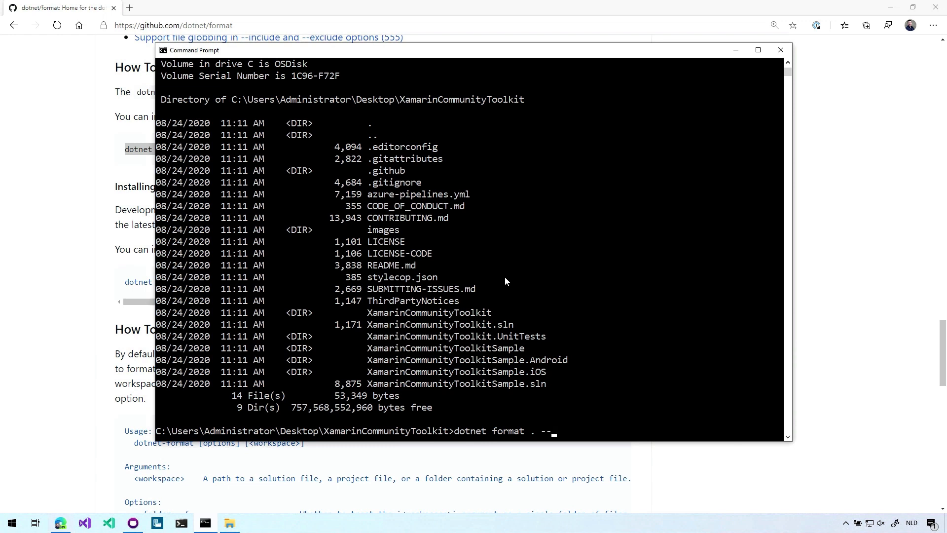
text(folder)
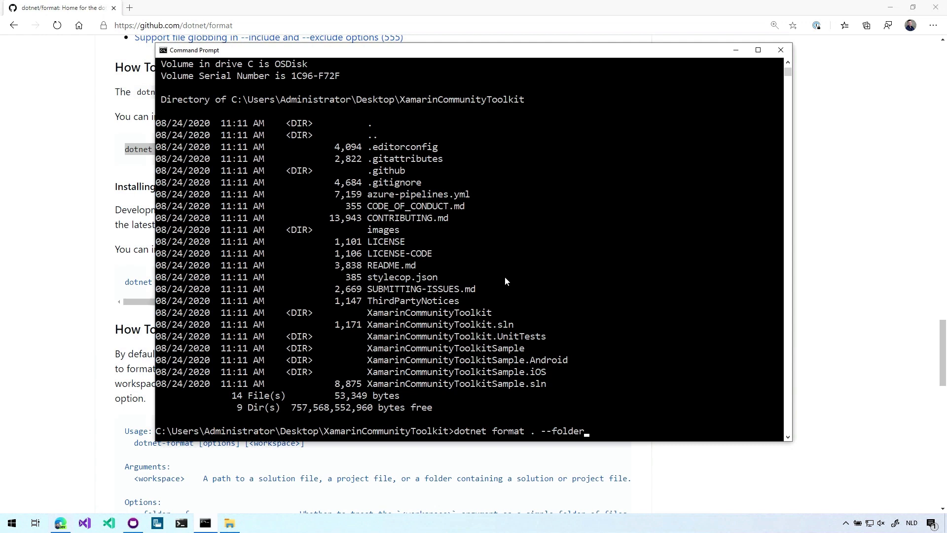
key(Backspace)
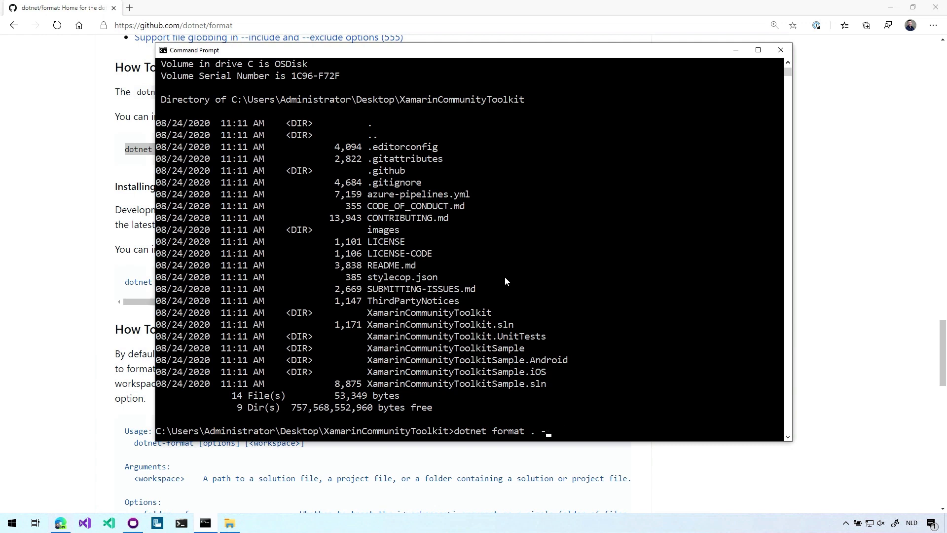
text(f)
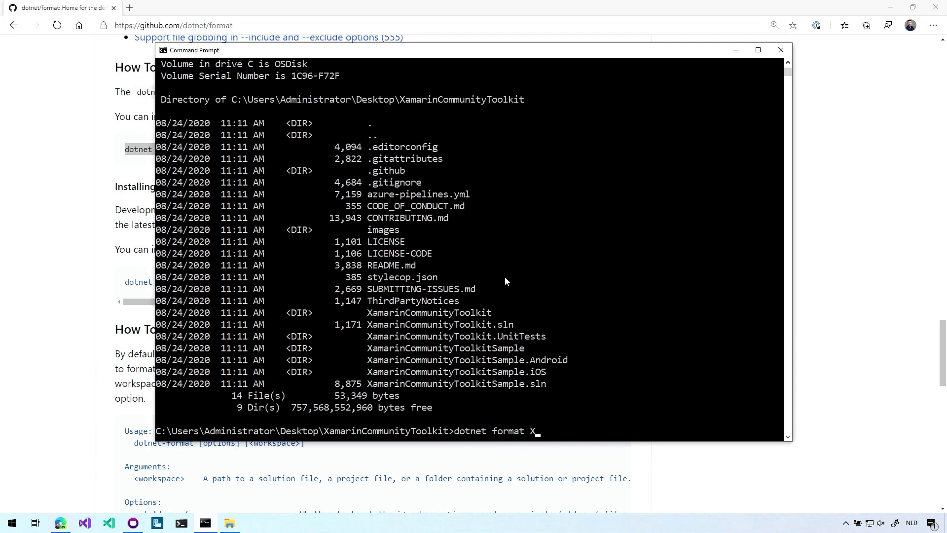
text(amarinCommunityToolkit)
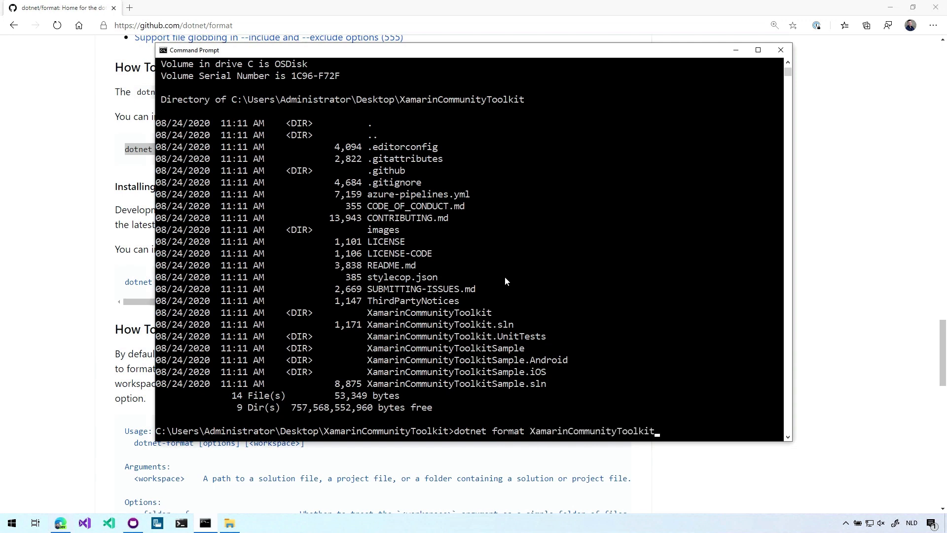
text(.sln)
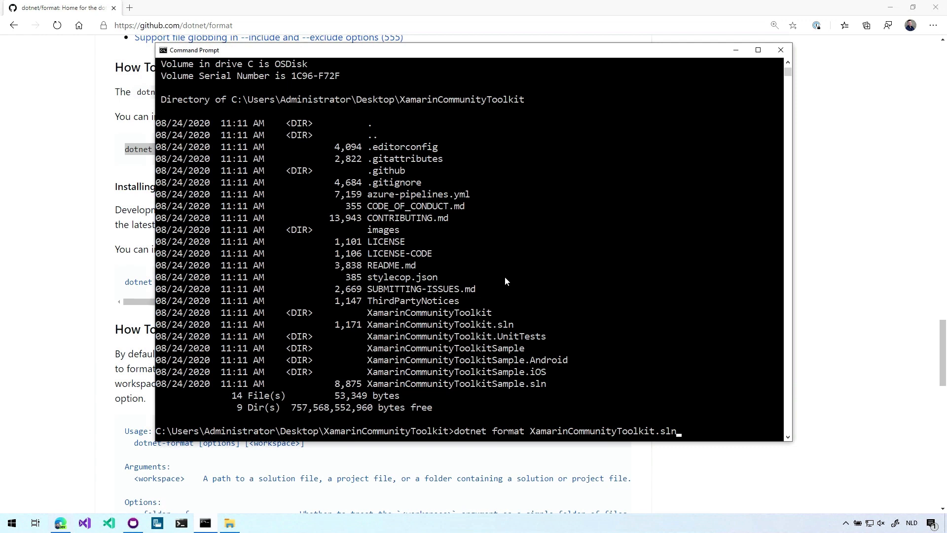
Replace the solution file name so the command reads 'dotnet format . -f --check'
key(Backspace)
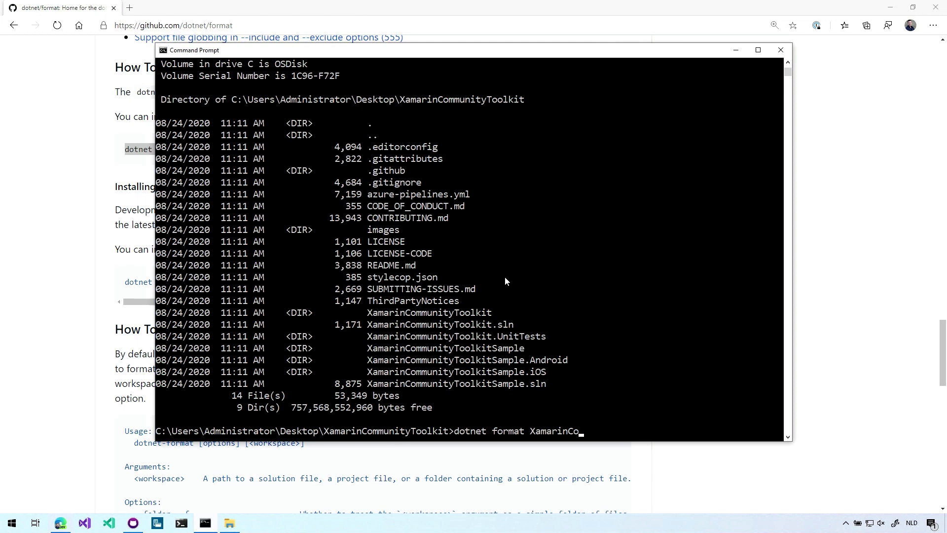
key(Backspace)
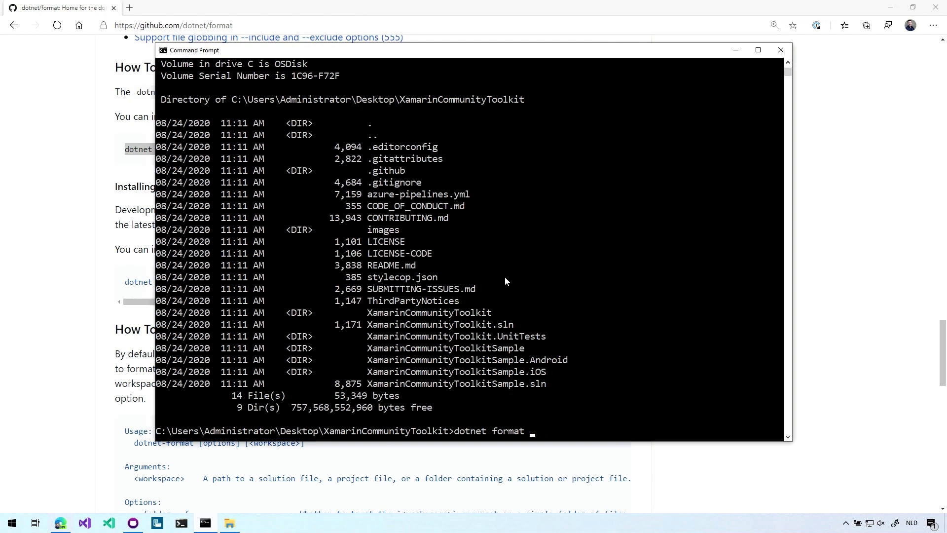
text(.)
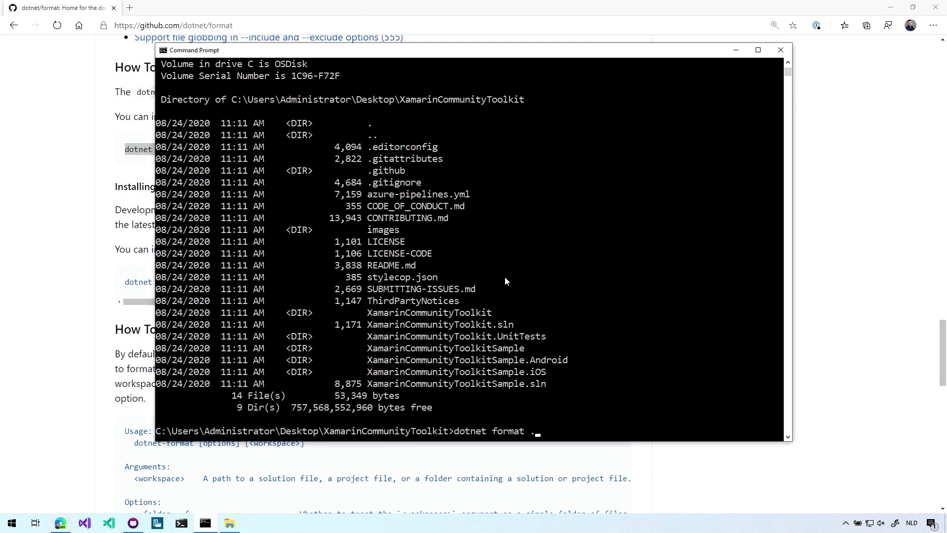
text(-f)
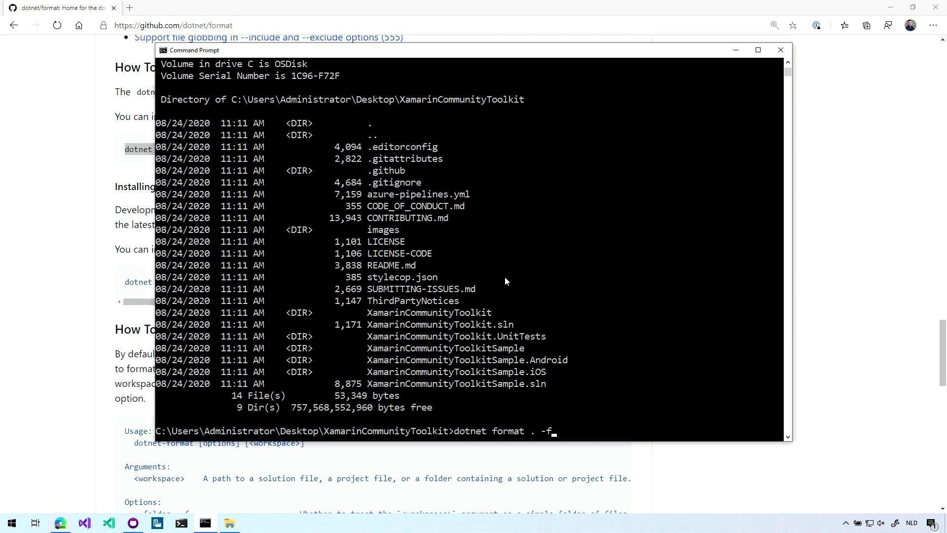
text(--check)
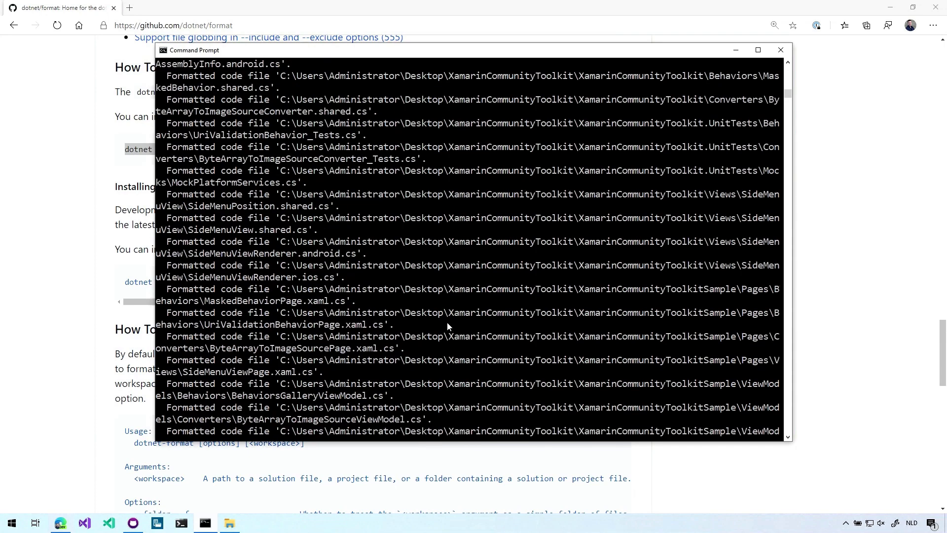
Scroll the dotnet format output and select a Fix whitespace formatting message
scroll(down, 3)
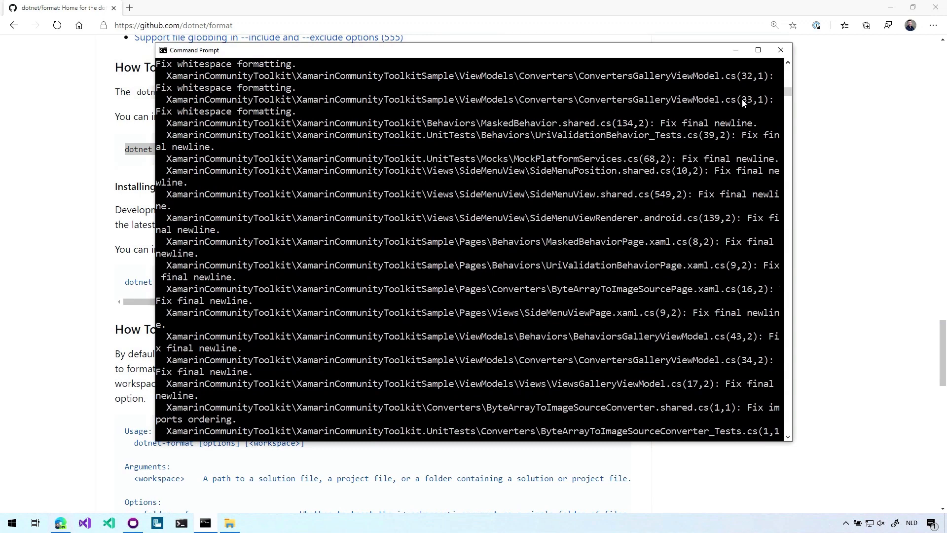
double_click(751, 100)
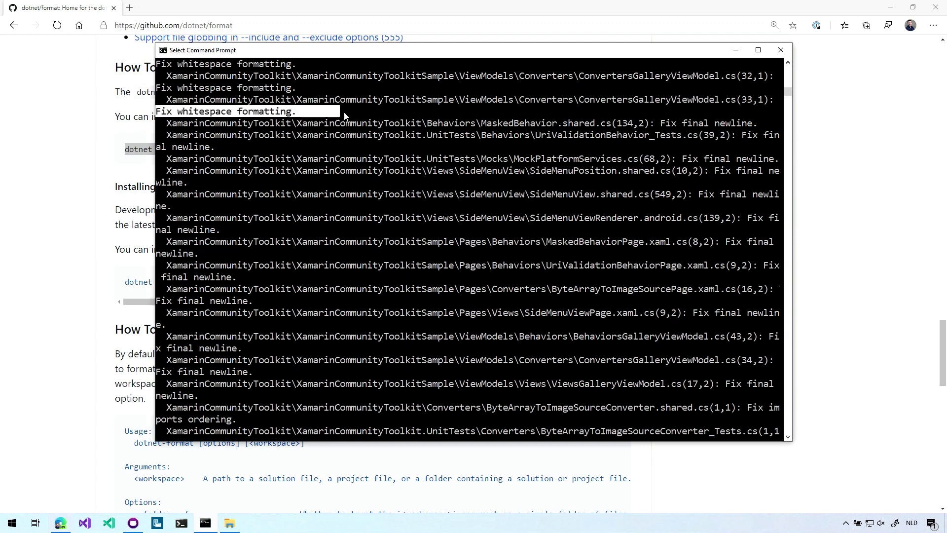
mouse_move(438, 186)
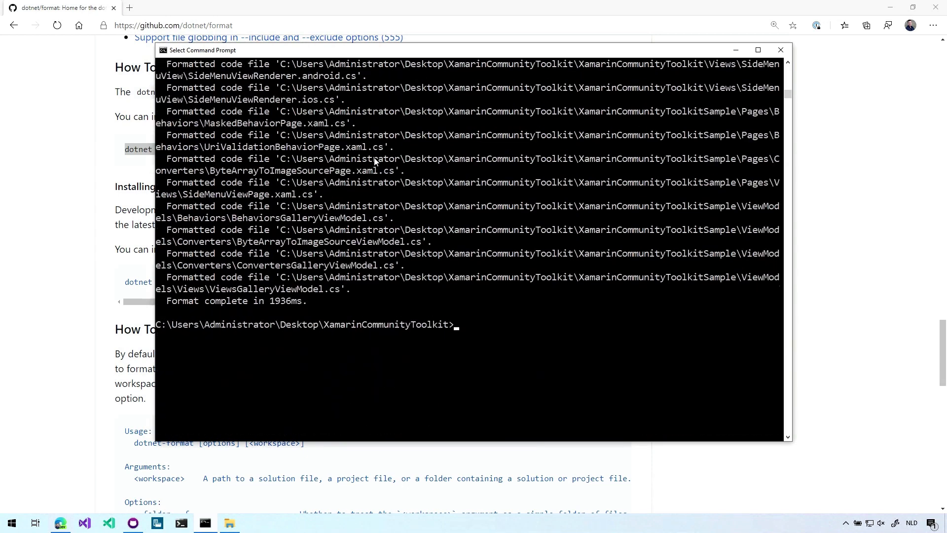
Rerun 'dotnet format . -f --check' and print the exit code with echo %errorlevel%
text(dotnet format . -f --check)
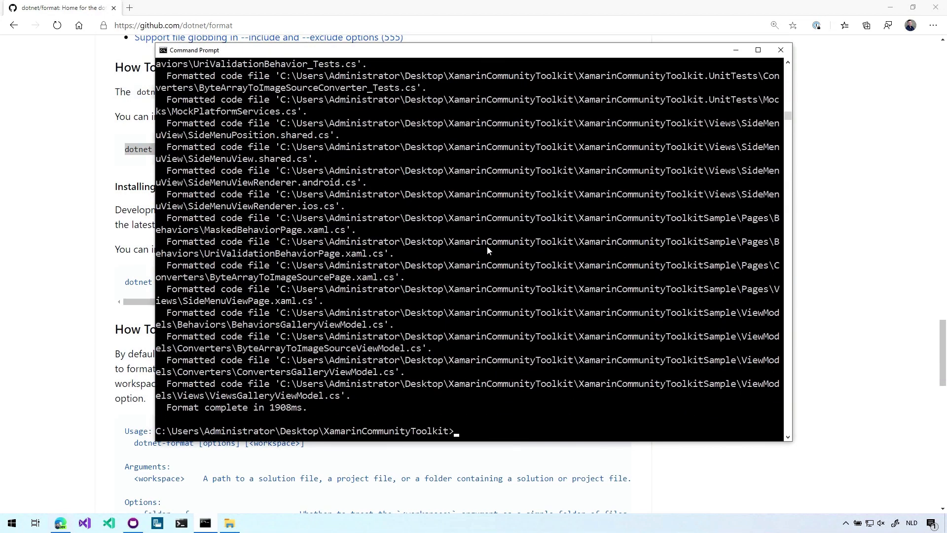
text(echo %errorlevel%)
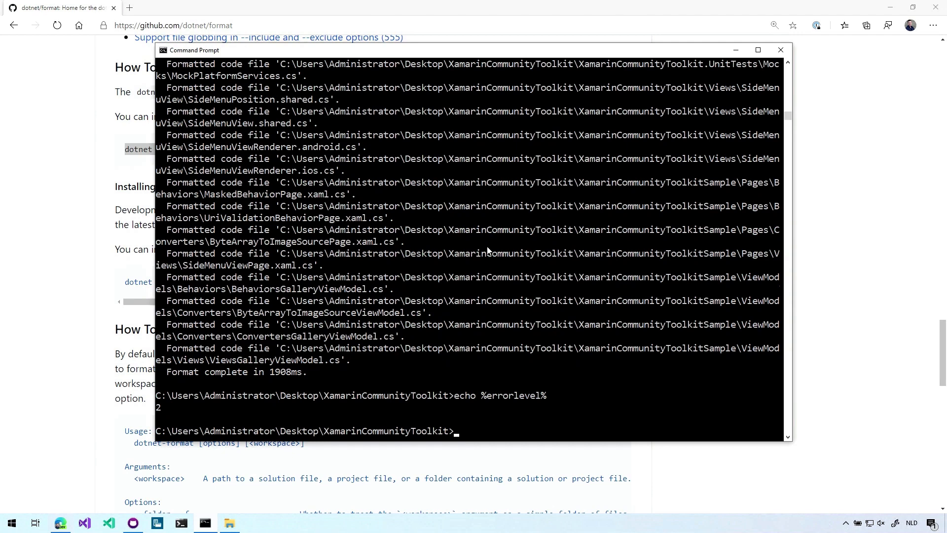
text(echo %errorlevel%)
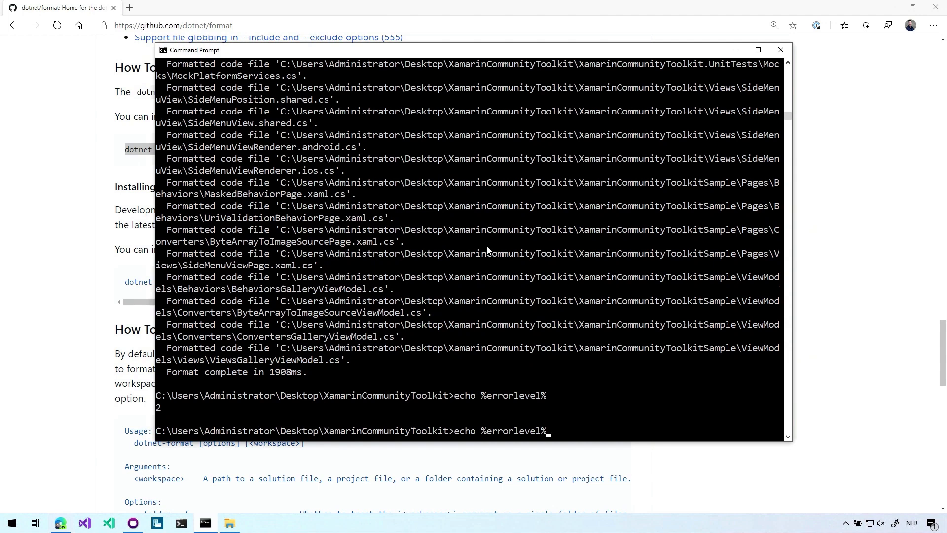
text(dotnet format . -f --)
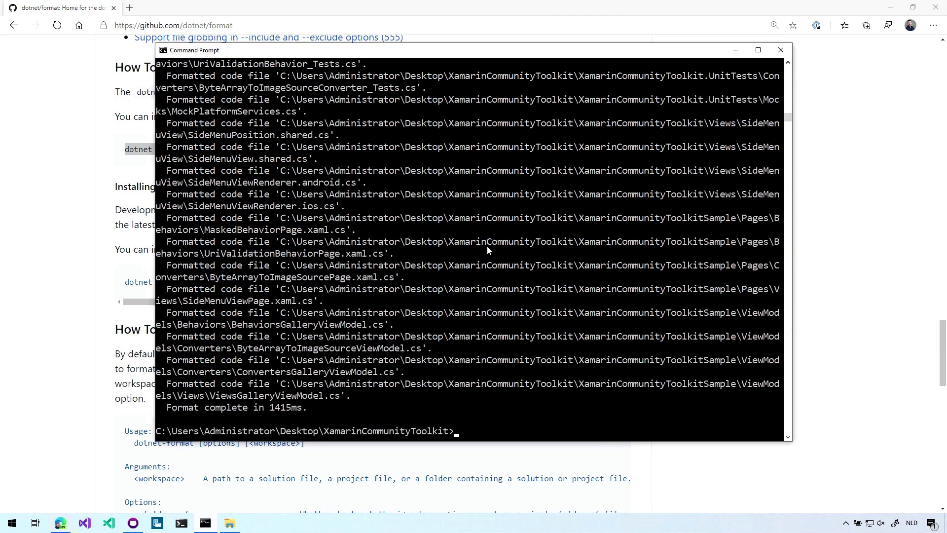
mouse_move(488, 237)
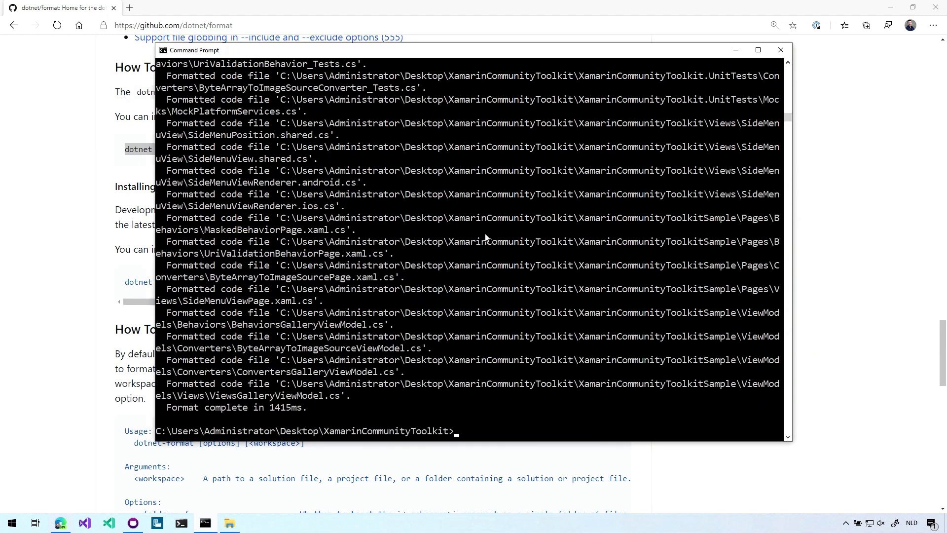
Run echo %errorlevel% to confirm exit code 0, then bring up the repository's changed files
text(echo %errorlevel%)
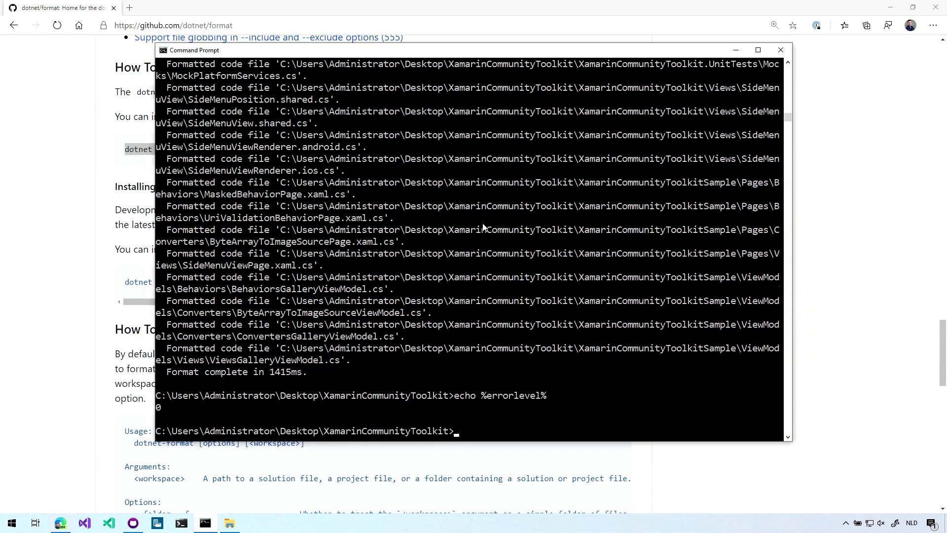
click(134, 523)
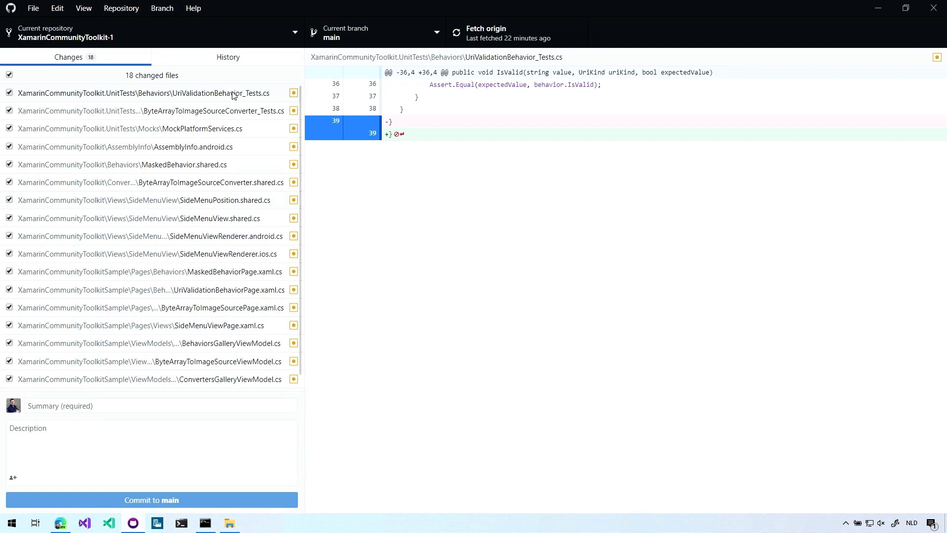
Inspect diffs of UriValidationBehavior_Tests.cs, ByteArrayToImageSourceConverter_Tests.cs and SideMenuView.shared.cs
click(145, 93)
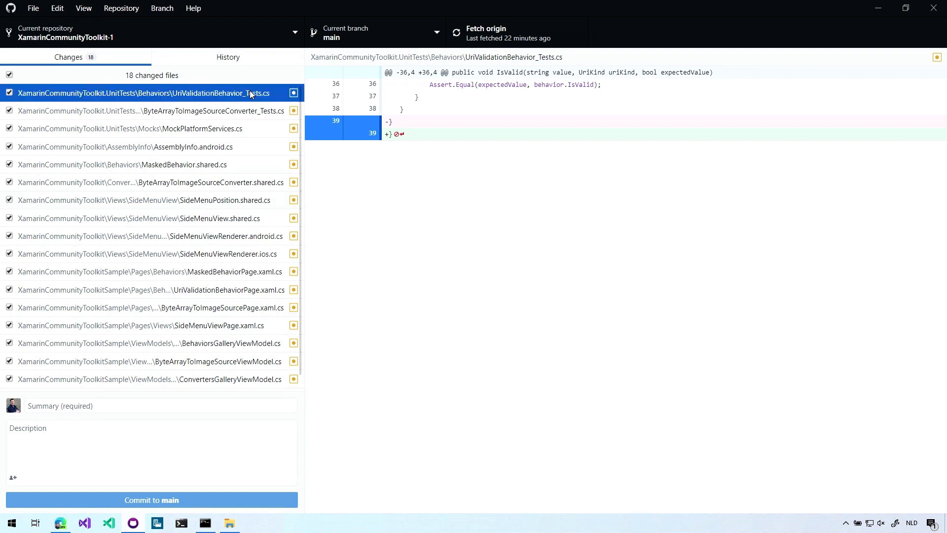
click(151, 111)
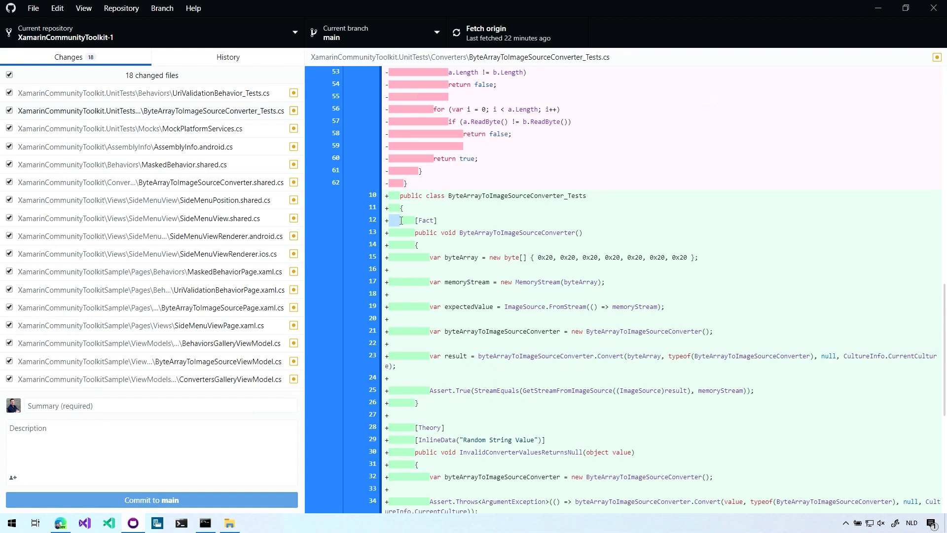
click(139, 218)
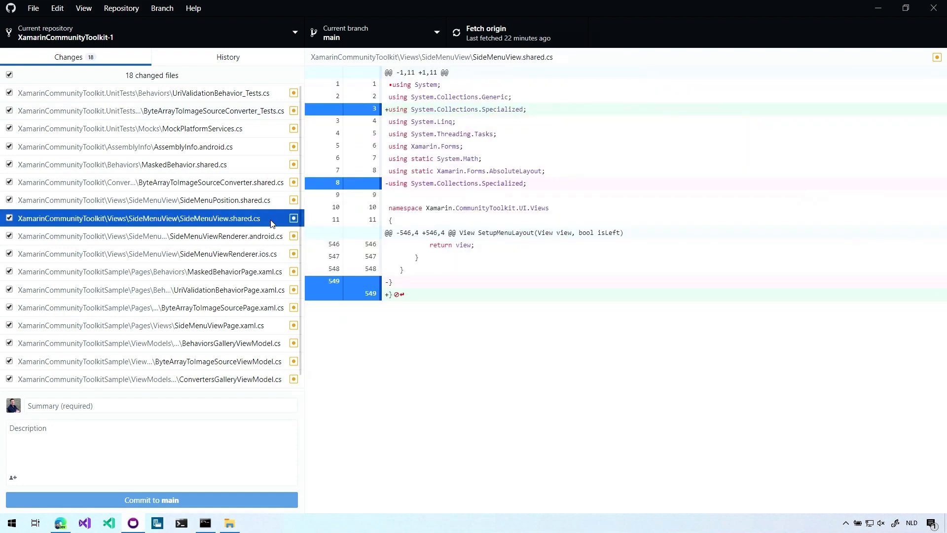